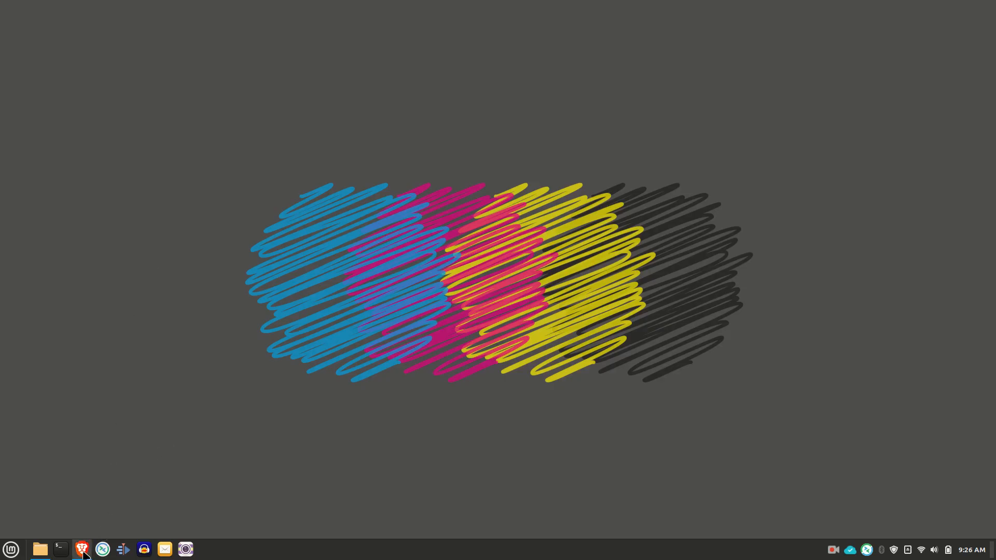
# - Bring up the Brave browser showing Perplexity's list of local open-source LLM tools including Jan
pyautogui.click(81, 550)
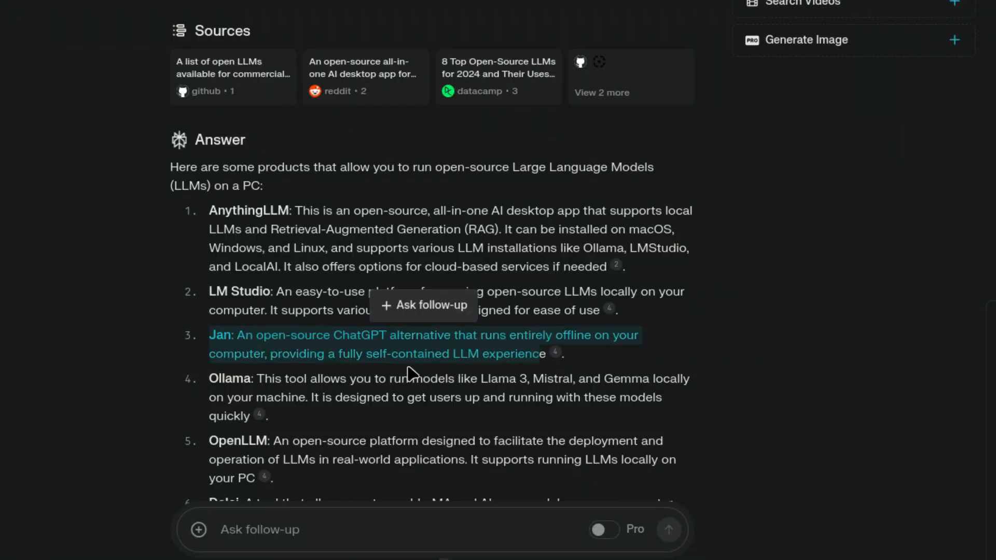
pyautogui.moveTo(508, 349)
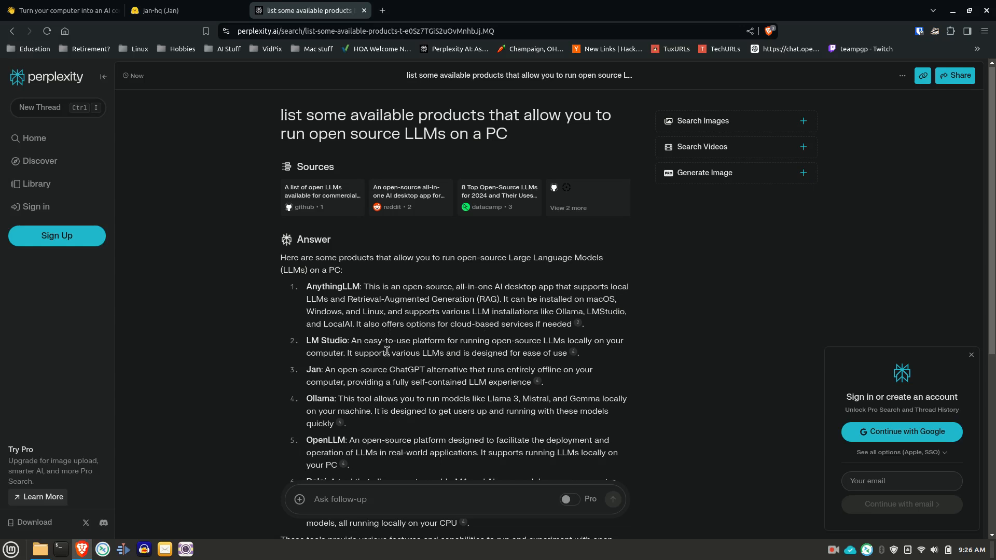
pyautogui.moveTo(348, 381)
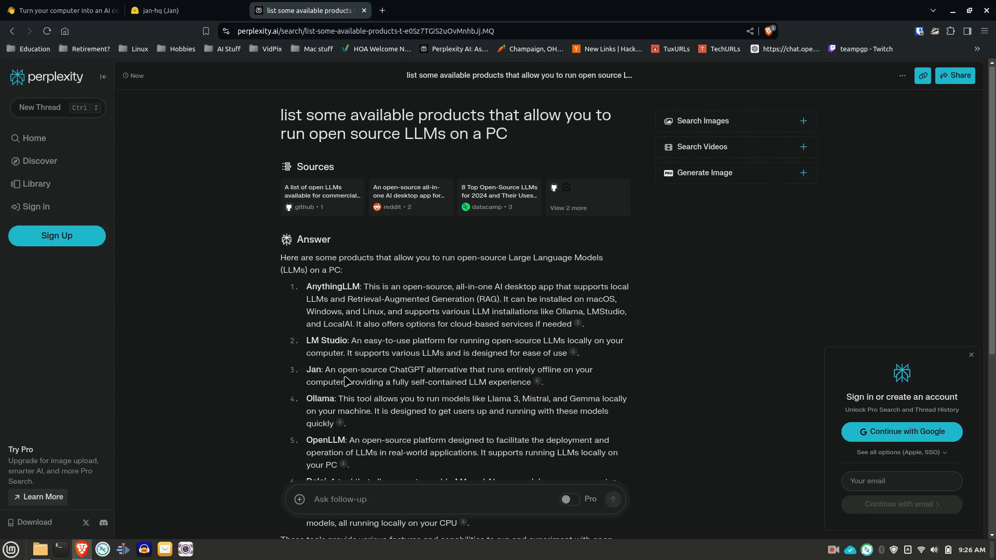
pyautogui.moveTo(319, 370)
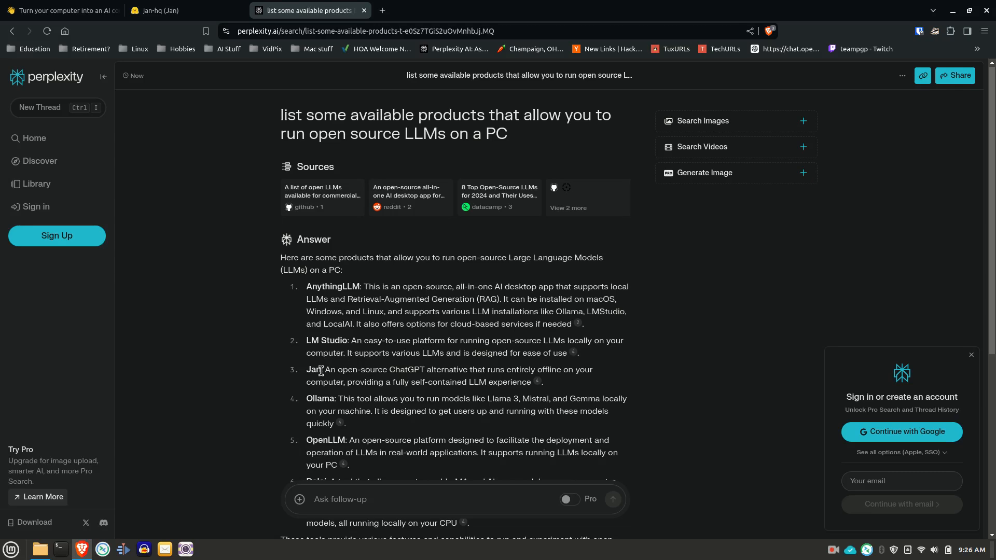
pyautogui.moveTo(81, 26)
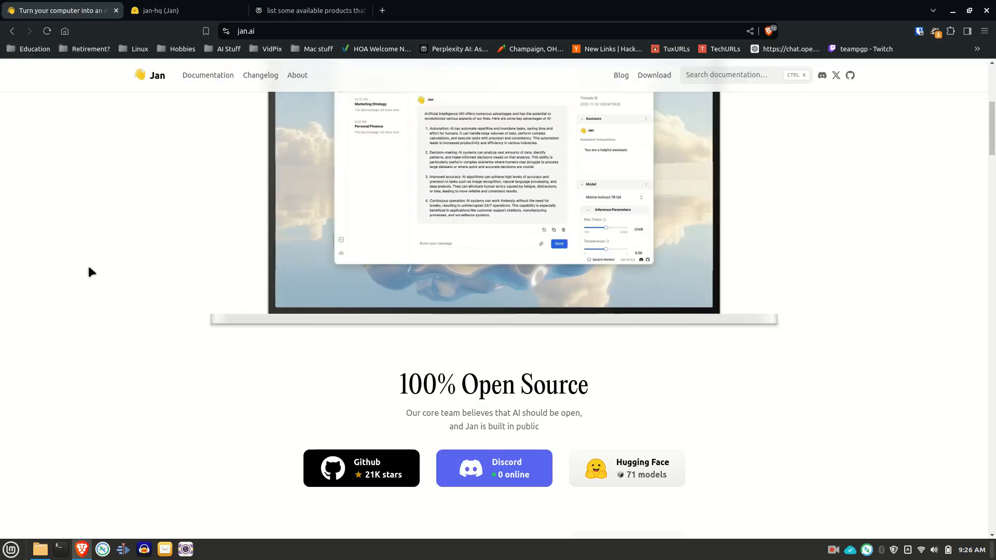
# - Browse the jan.ai homepage and reveal its Mac, Windows and Linux download choices
pyautogui.scroll(3)
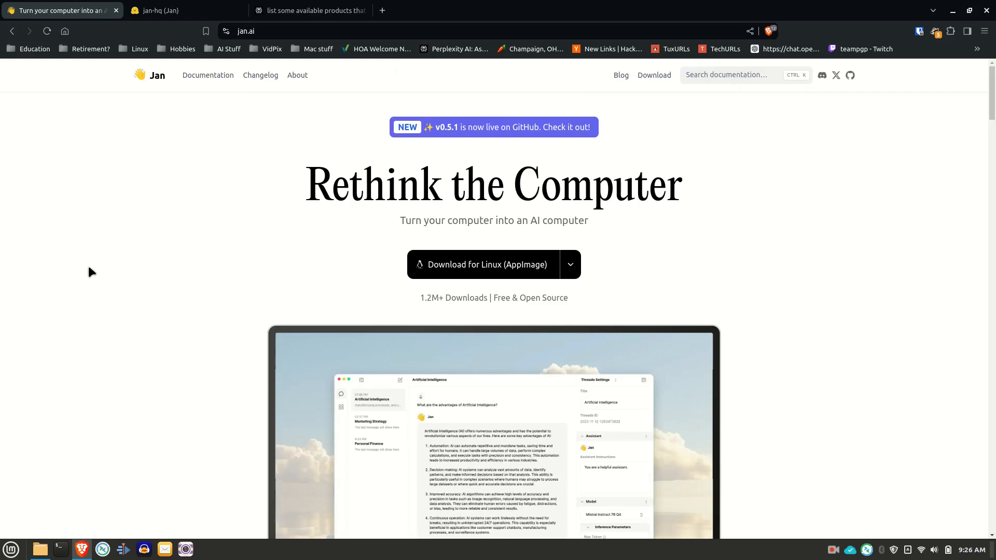
pyautogui.scroll(-3)
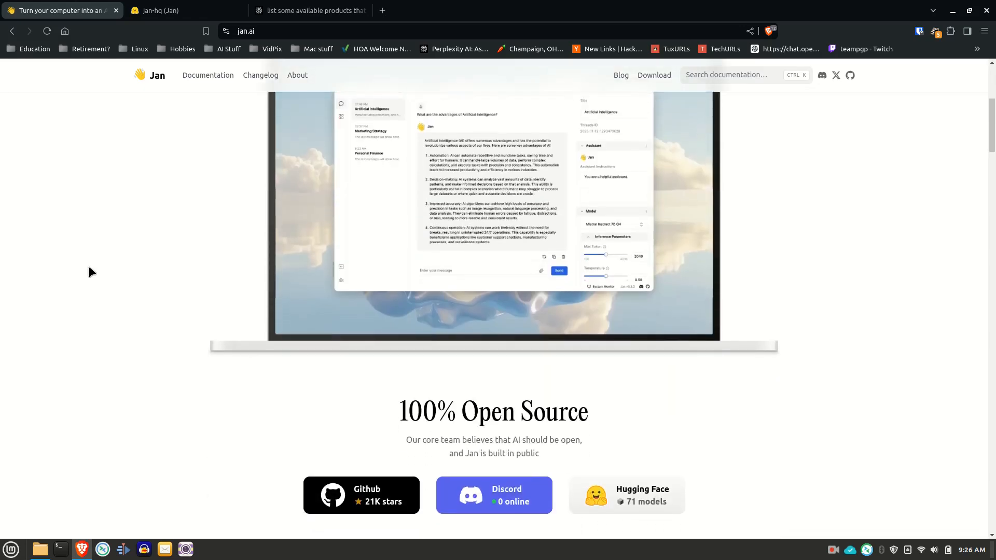
pyautogui.scroll(3)
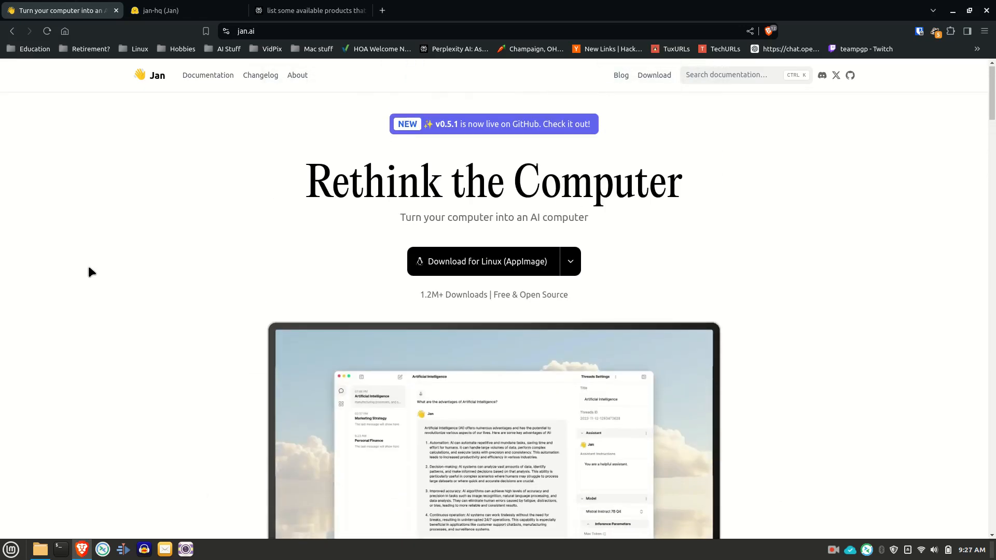
pyautogui.moveTo(655, 229)
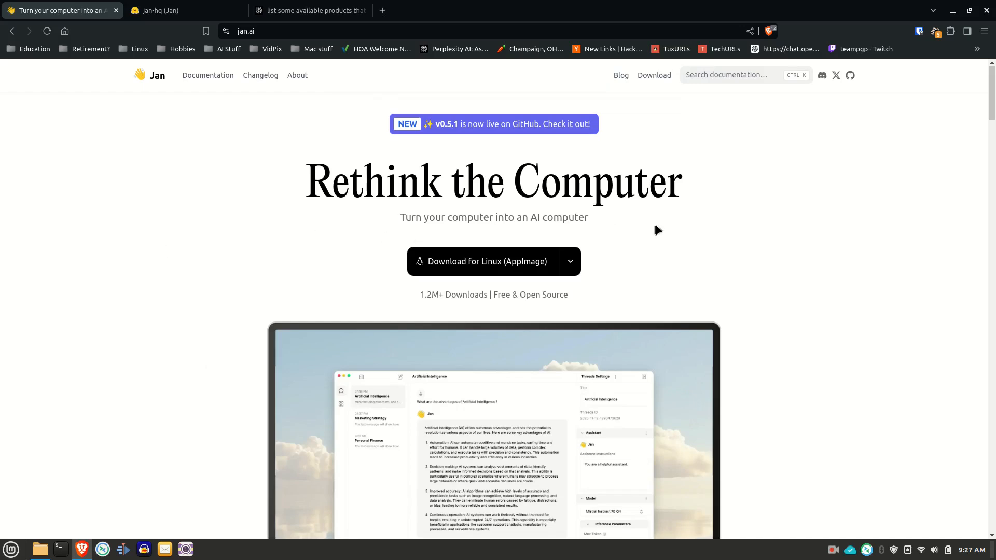
pyautogui.moveTo(597, 269)
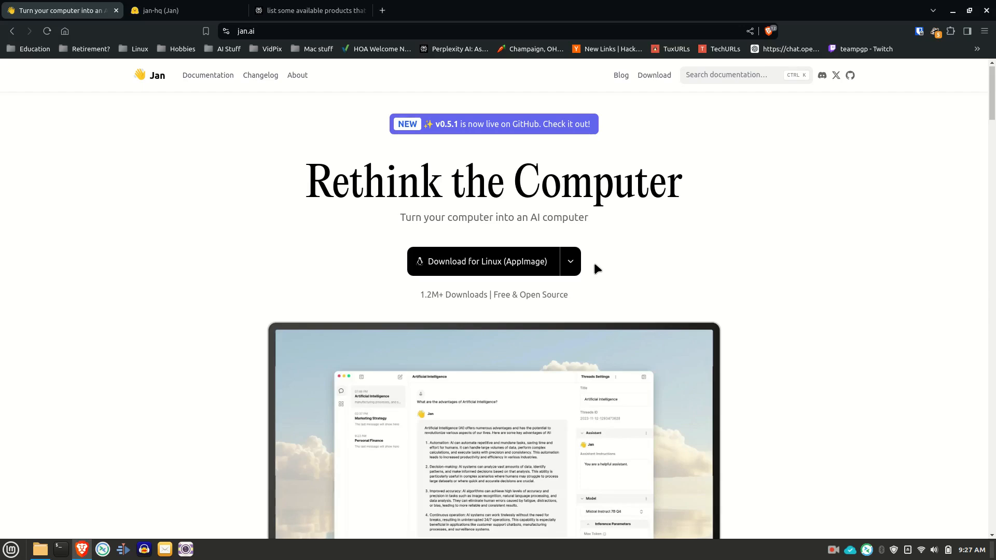
pyautogui.moveTo(577, 266)
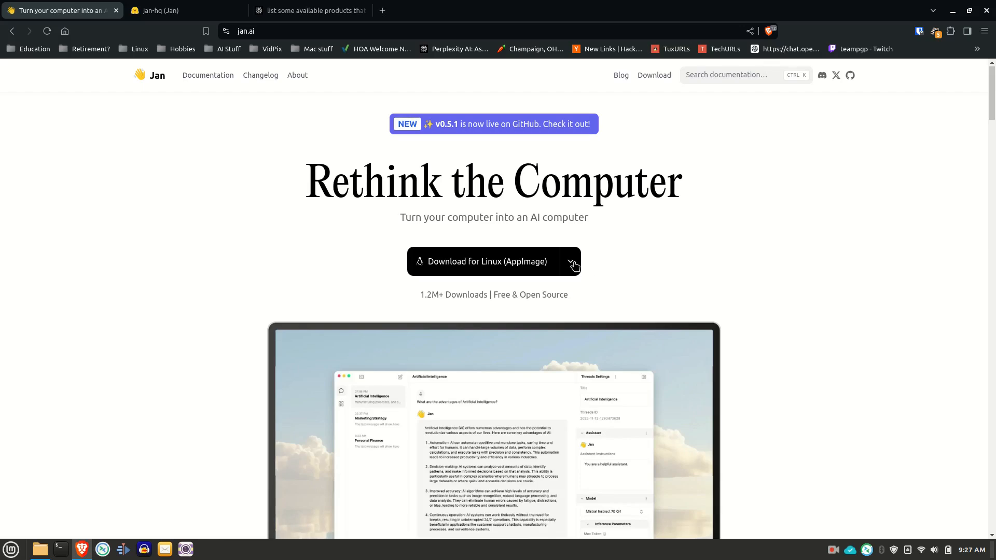
pyautogui.click(570, 262)
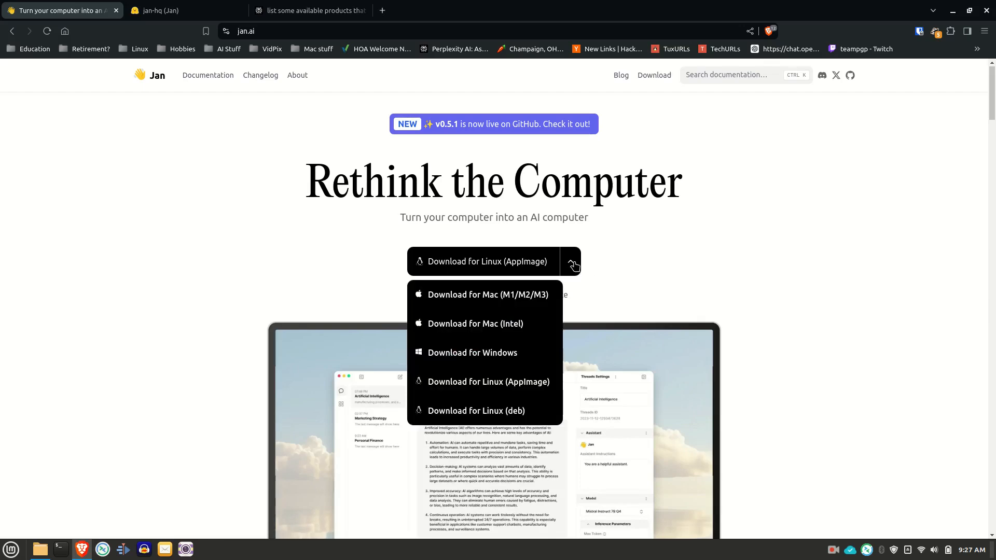
pyautogui.moveTo(521, 309)
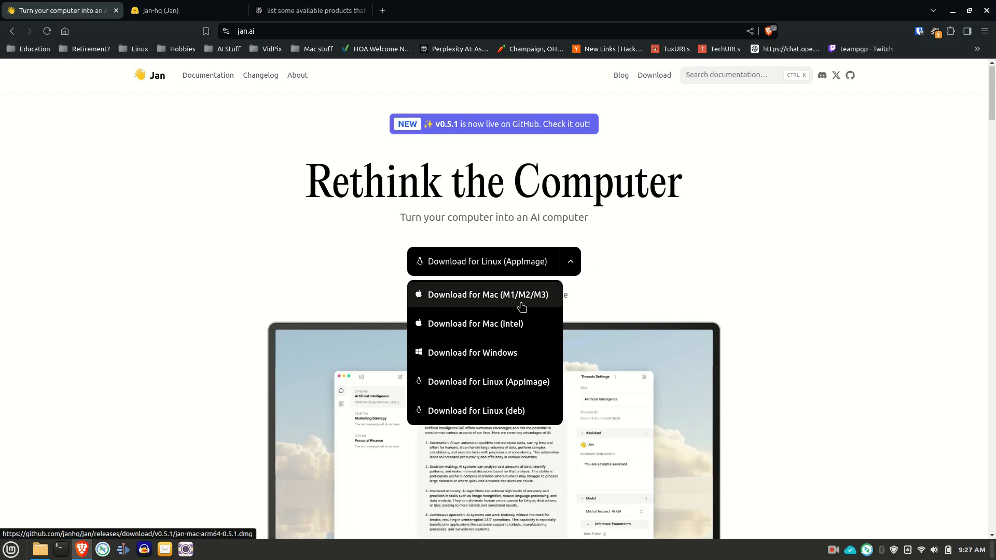
pyautogui.moveTo(506, 320)
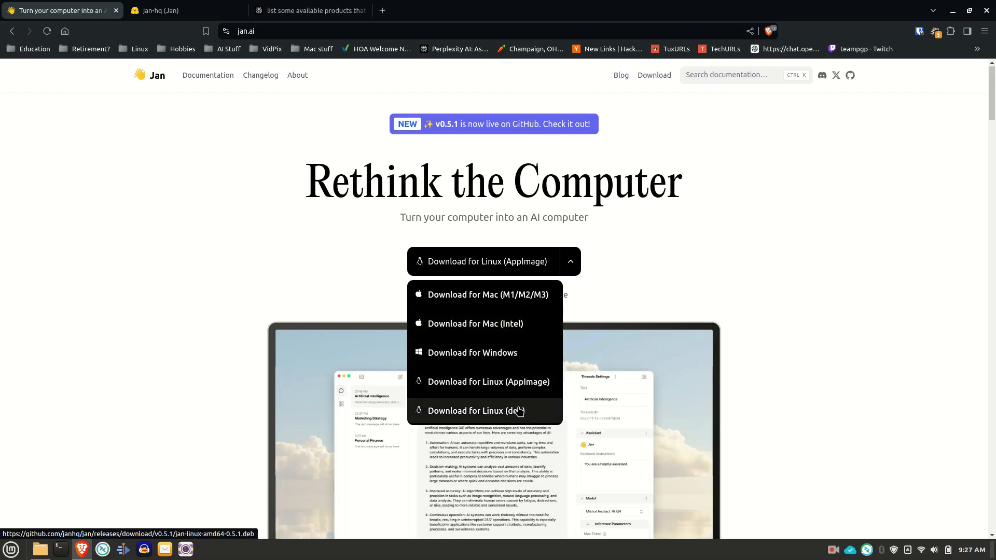
pyautogui.moveTo(693, 257)
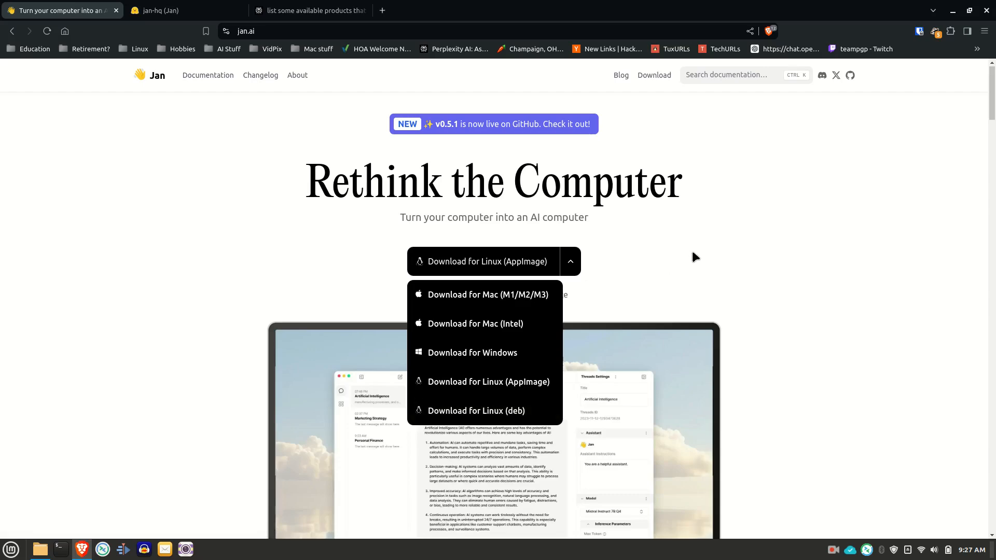
pyautogui.scroll(-3)
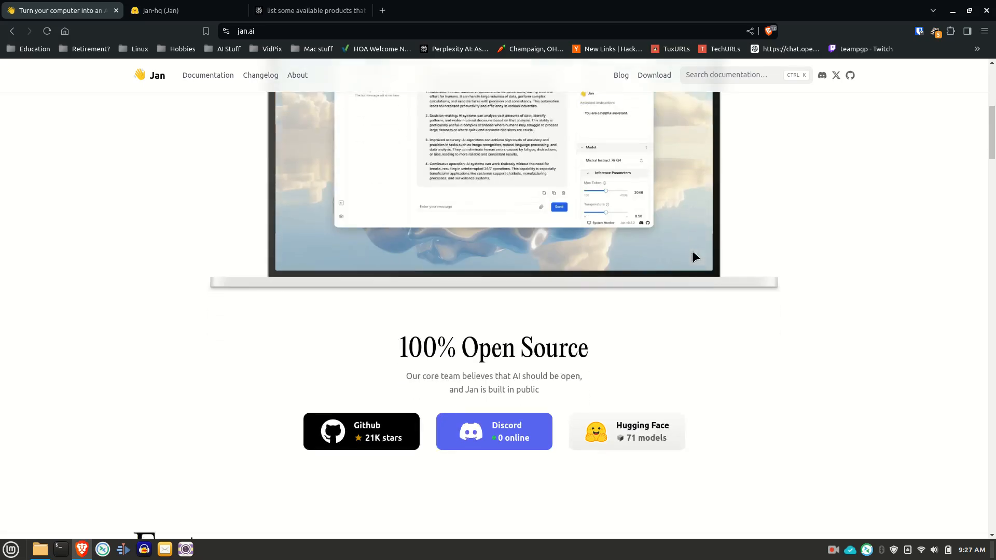
pyautogui.scroll(-3)
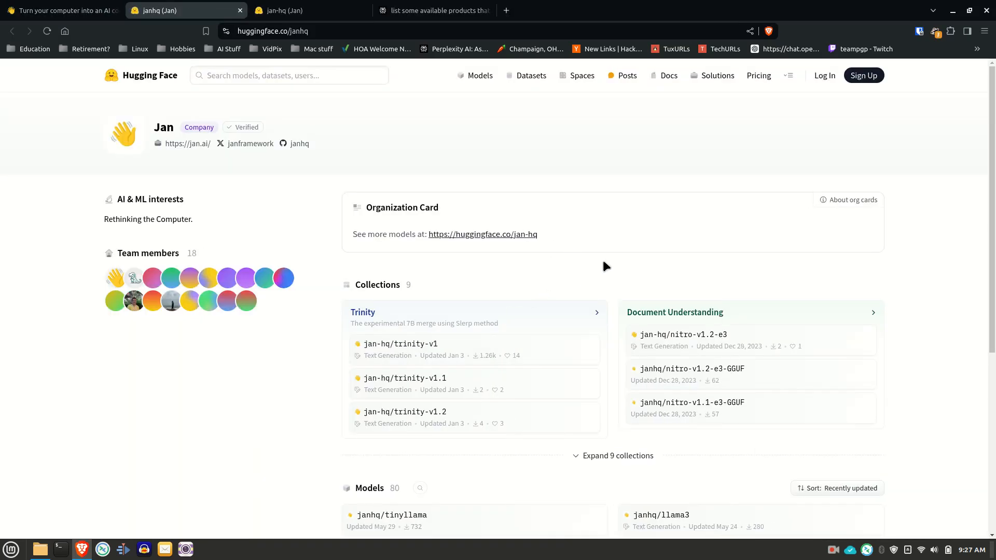
pyautogui.moveTo(554, 325)
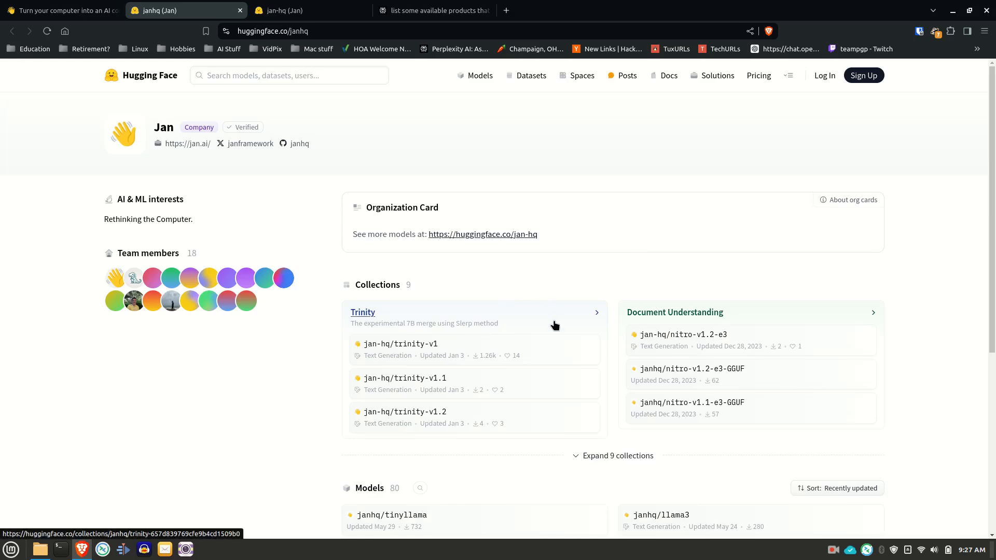
# - Expand Jan's full 80-model list on Hugging Face and browse its GGUF models
pyautogui.scroll(-3)
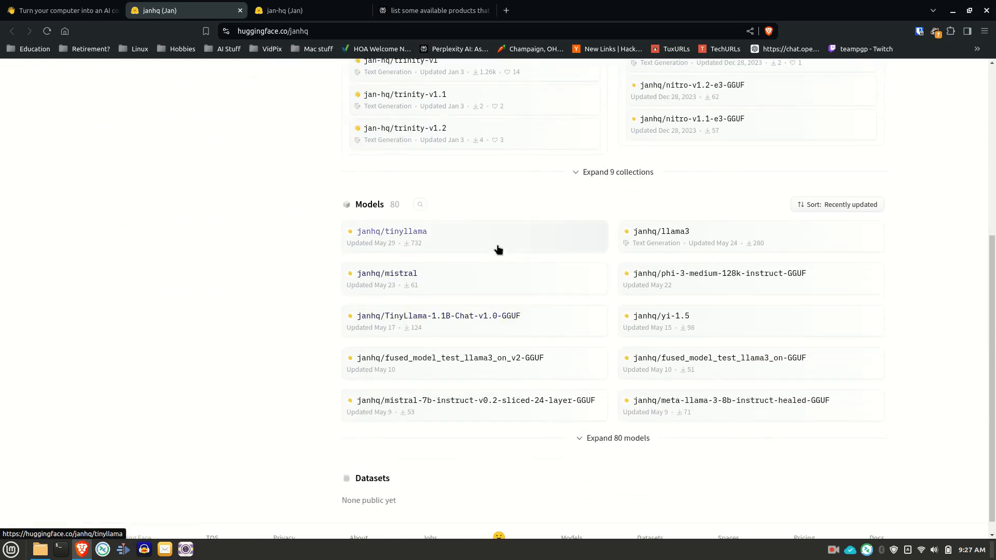
pyautogui.click(617, 437)
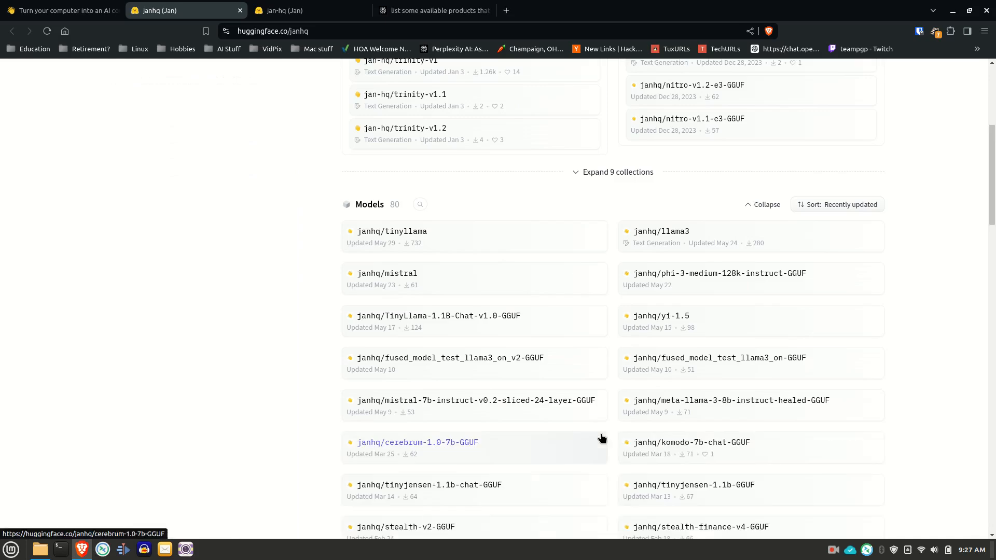
pyautogui.scroll(-3)
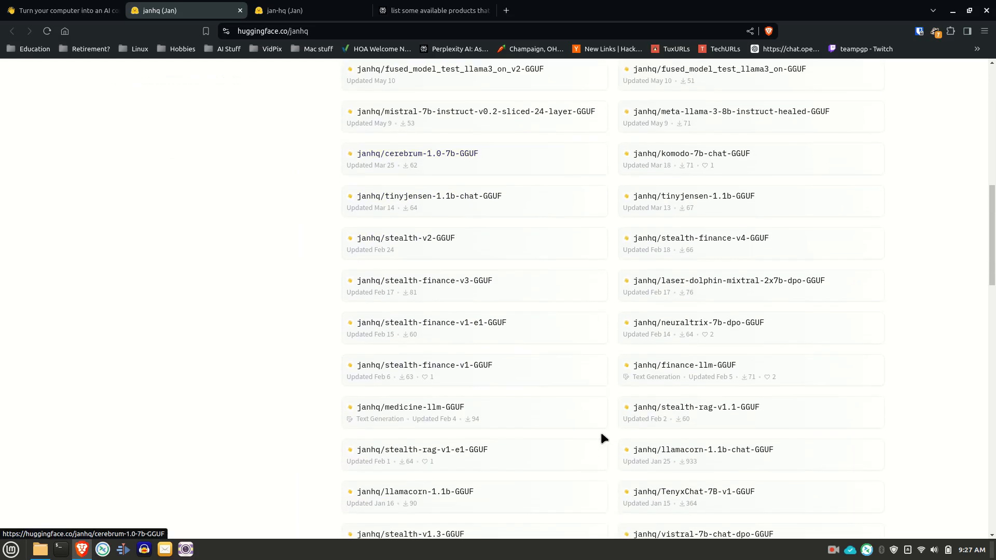
pyautogui.scroll(-3)
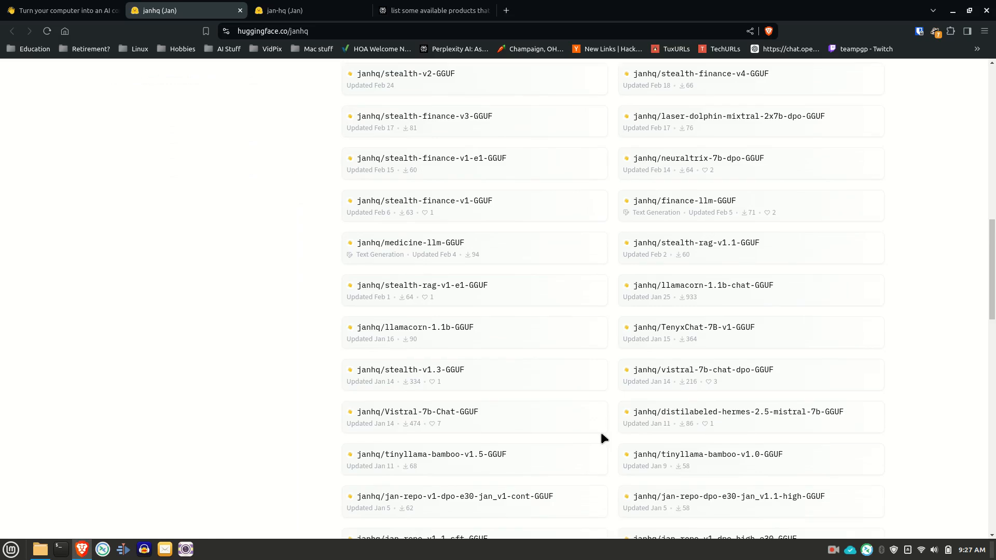
pyautogui.moveTo(610, 316)
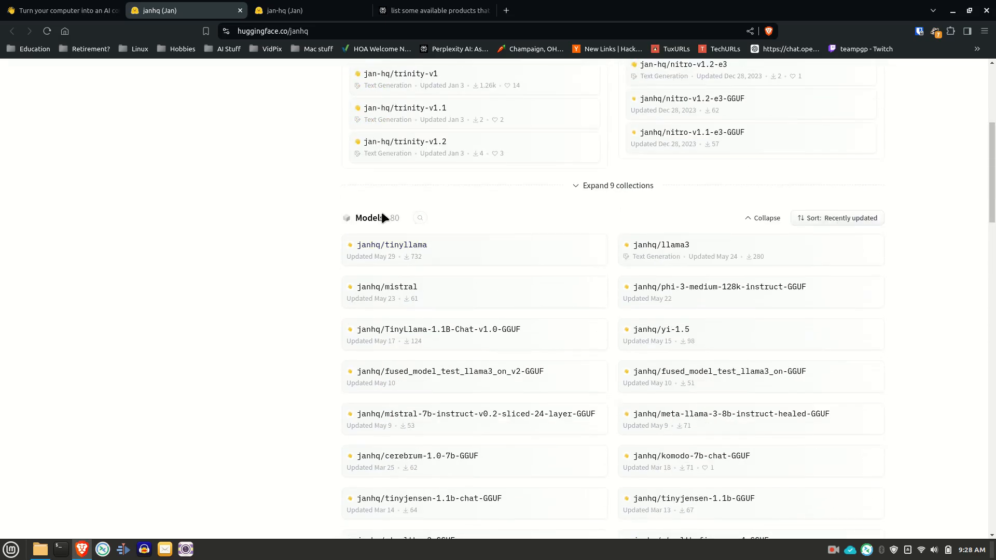
pyautogui.moveTo(149, 20)
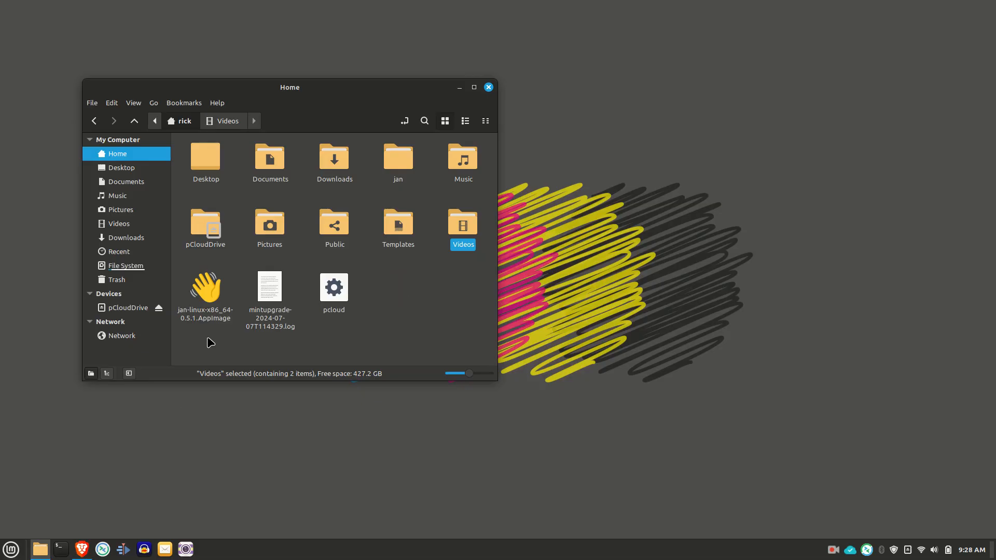
pyautogui.moveTo(210, 296)
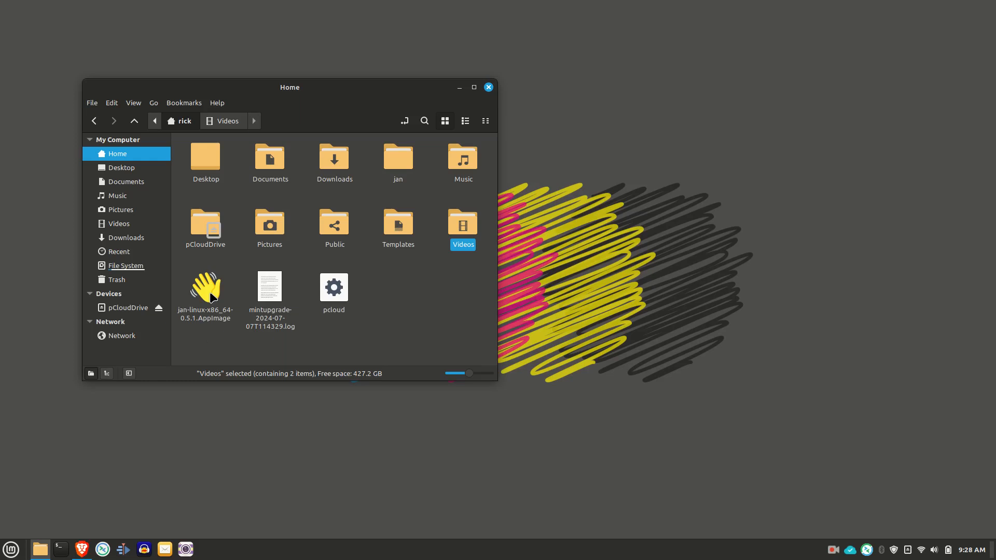
# - Allow jan-linux-x86_64-0.5.1.AppImage to execute as a program via its Permissions properties
pyautogui.rightClick(206, 287)
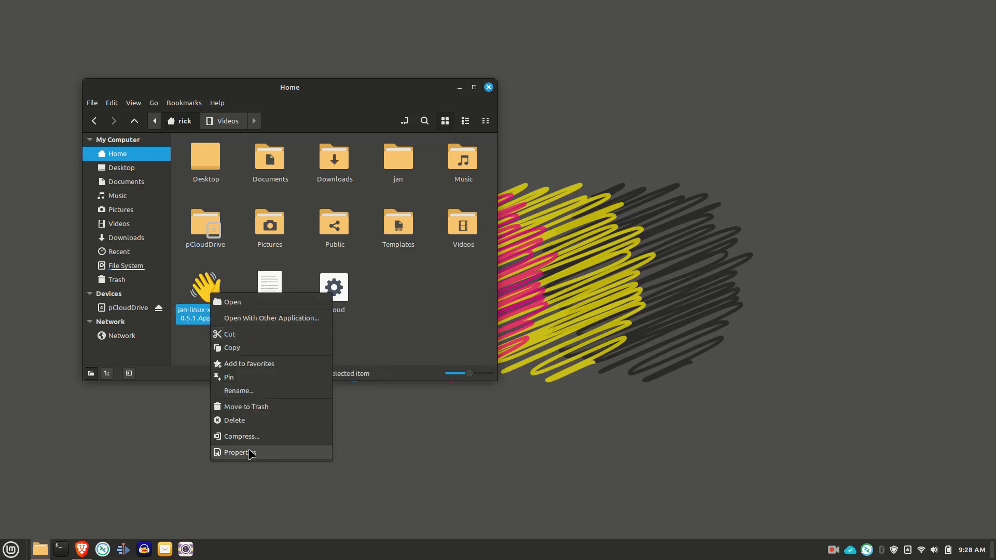
pyautogui.click(245, 452)
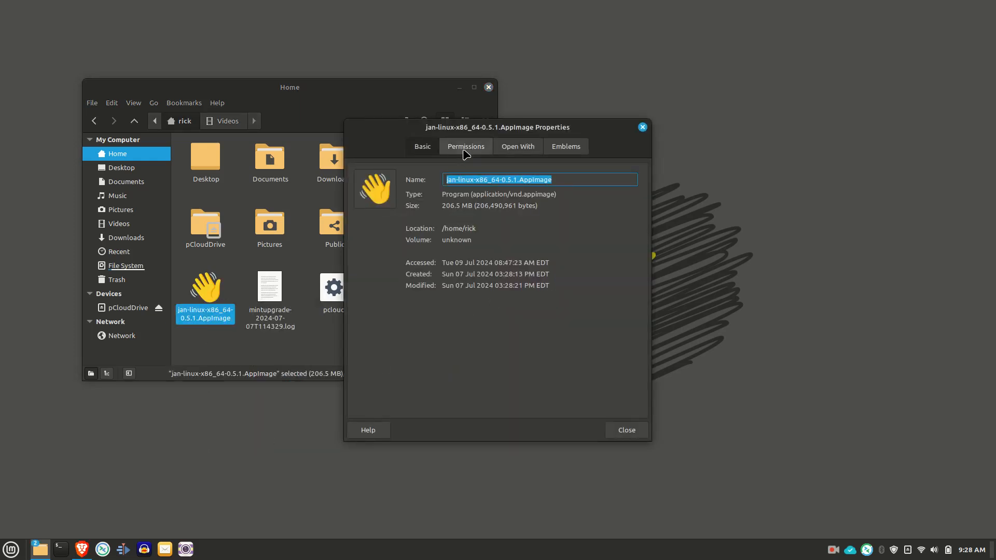
pyautogui.click(465, 146)
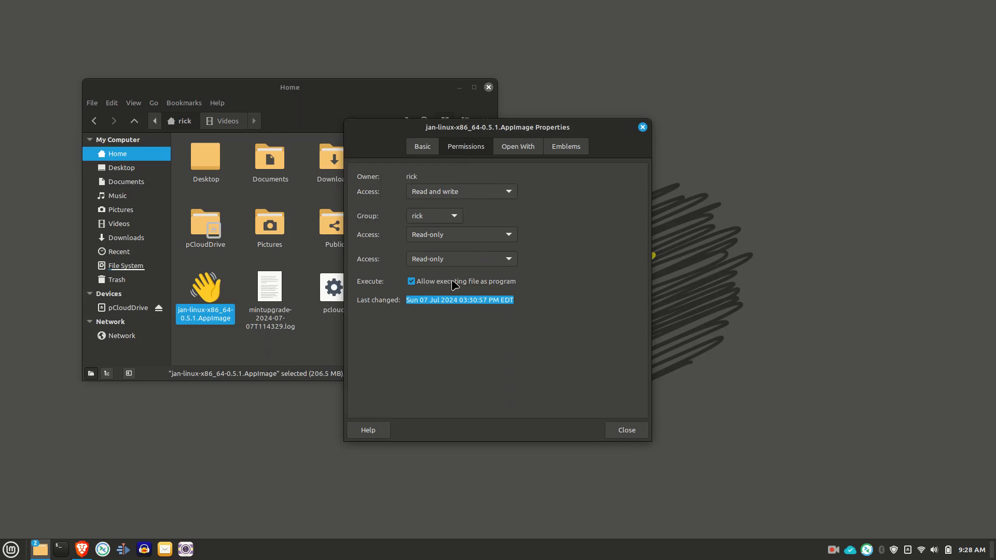
pyautogui.moveTo(564, 410)
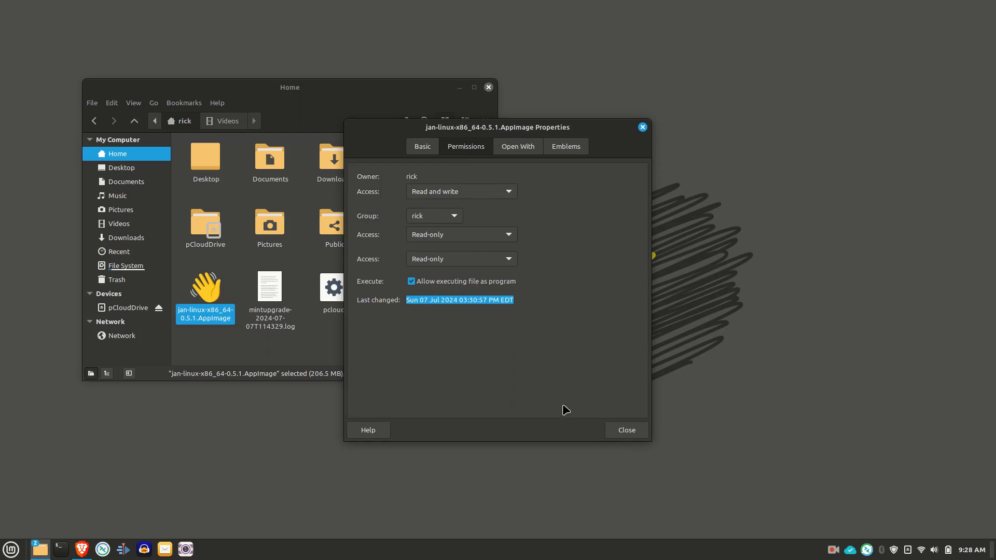
pyautogui.moveTo(523, 286)
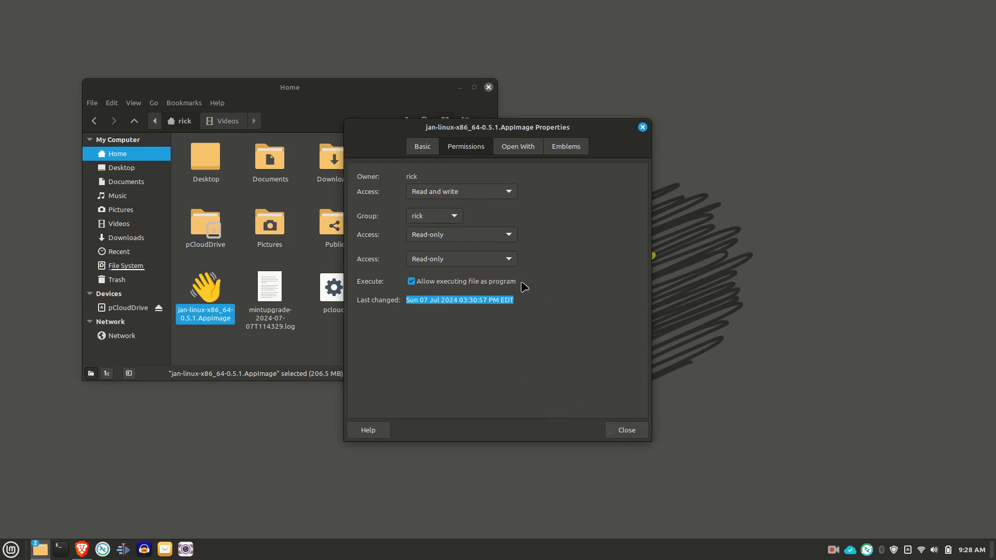
pyautogui.click(627, 429)
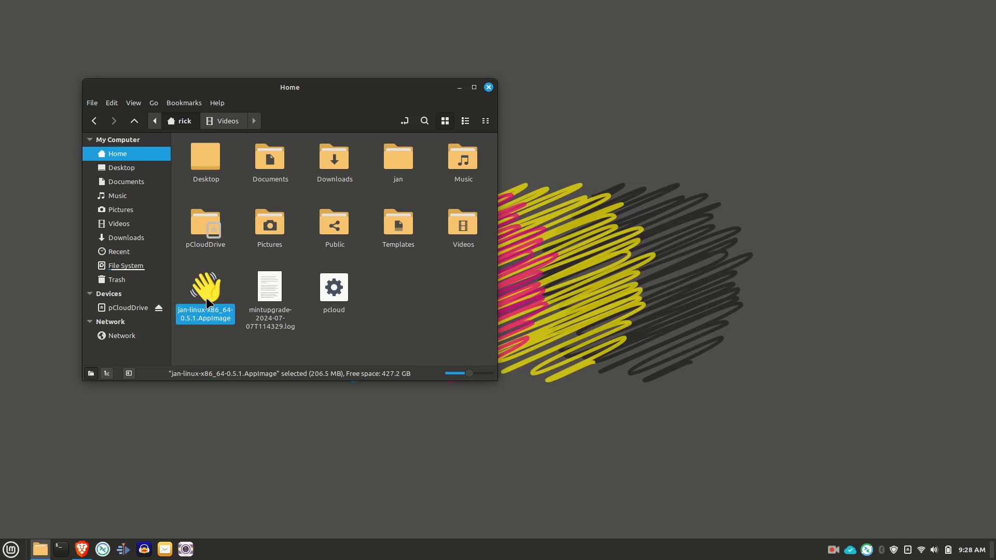
pyautogui.moveTo(229, 440)
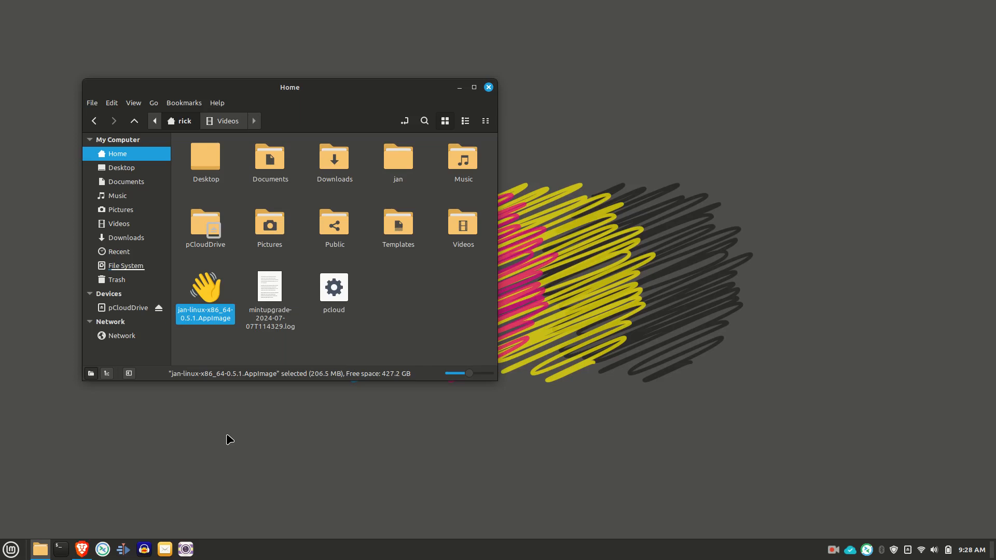
pyautogui.moveTo(224, 361)
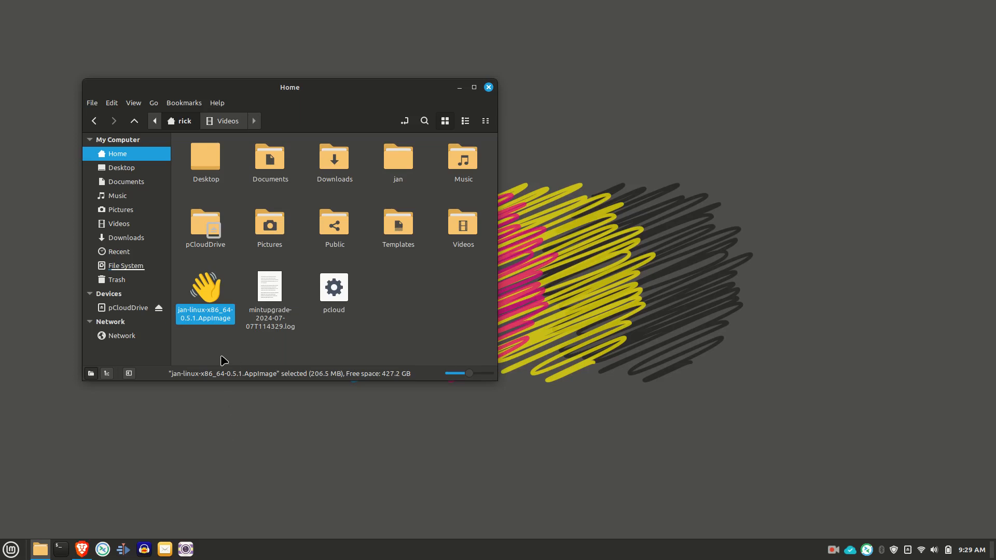
pyautogui.moveTo(214, 316)
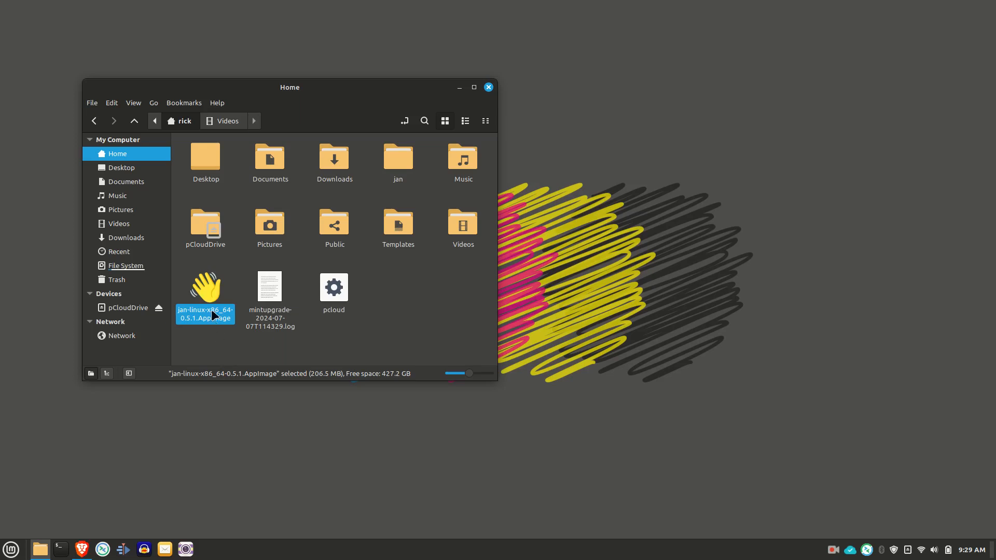
pyautogui.moveTo(212, 313)
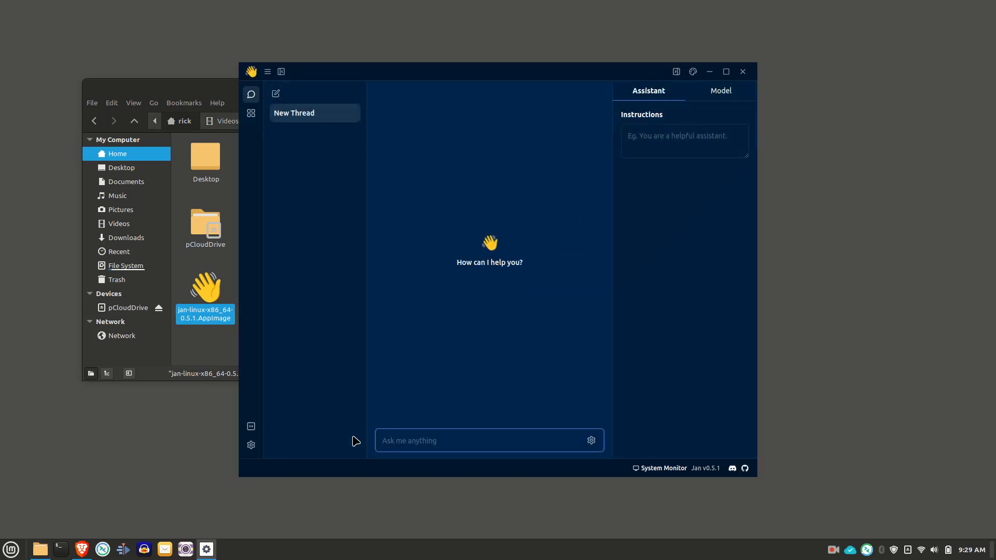
# - Maximize Jan, show the thread's model settings and enter the model hub
pyautogui.click(726, 71)
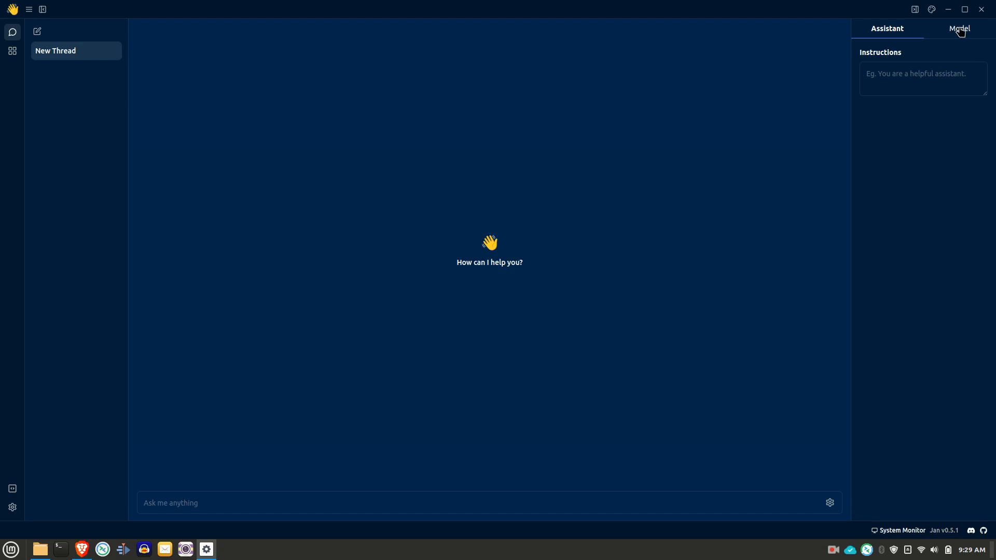
pyautogui.click(959, 29)
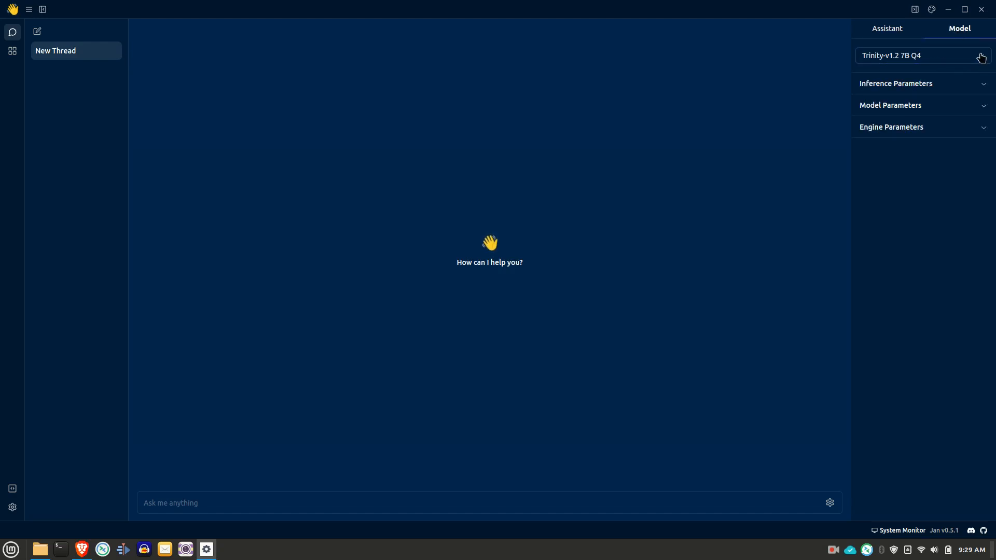
pyautogui.moveTo(604, 87)
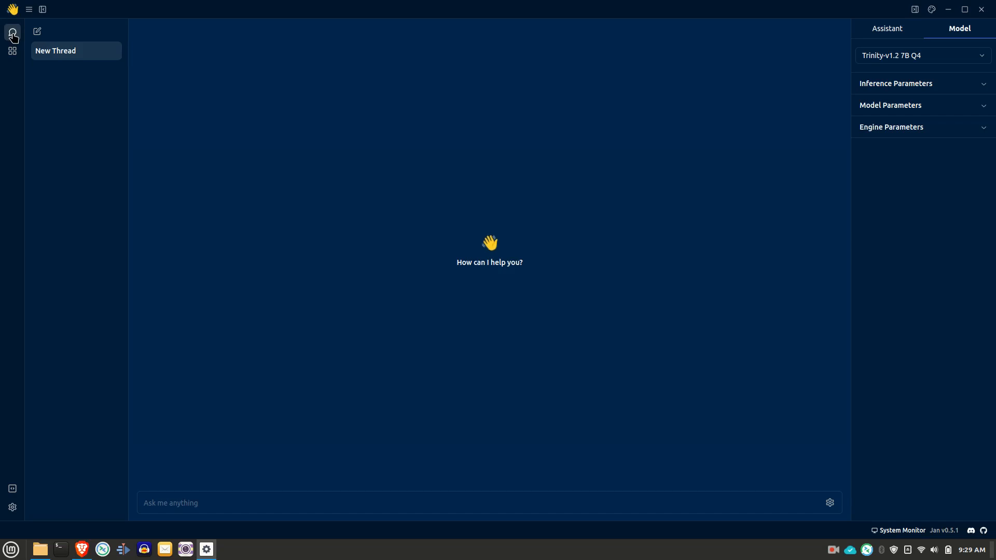
pyautogui.moveTo(286, 166)
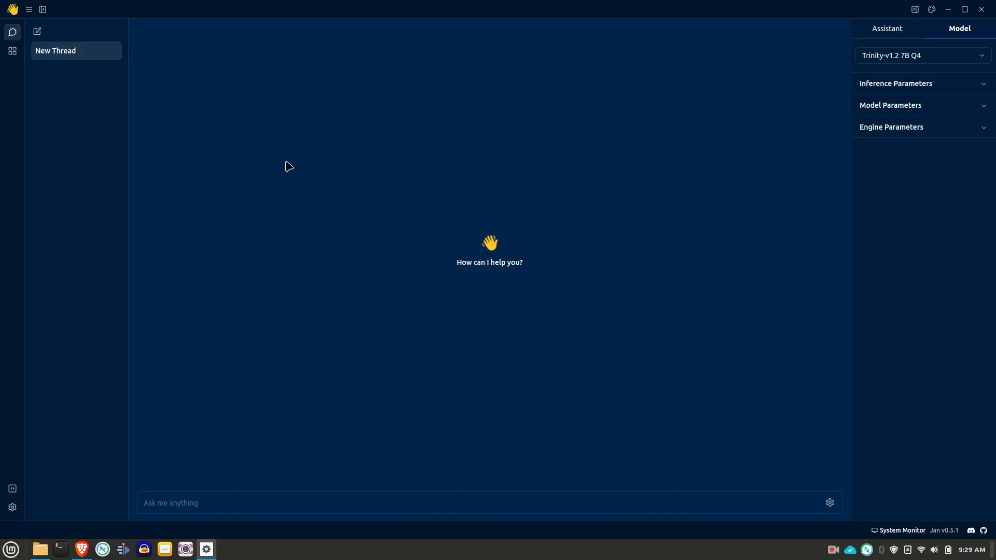
pyautogui.moveTo(14, 63)
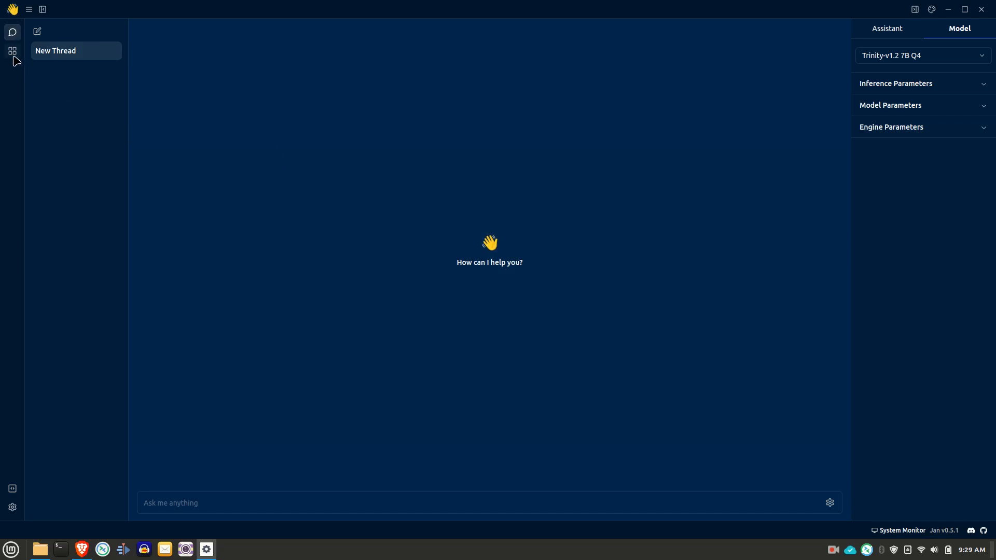
pyautogui.click(13, 51)
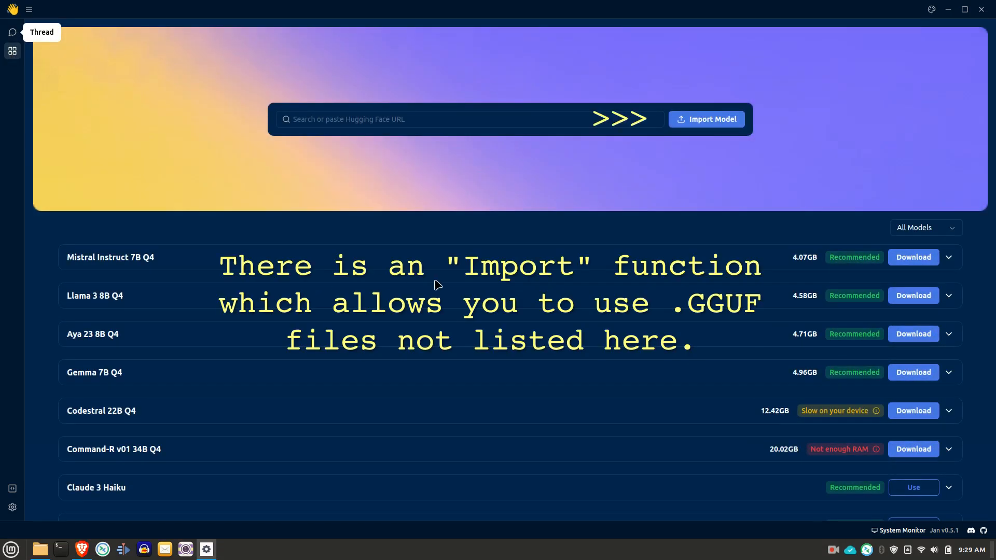
# - Scroll the hub's model list down to the ready-to-use Phi-3 Mini and Trinity-v1.2 7B Q4
pyautogui.scroll(-3)
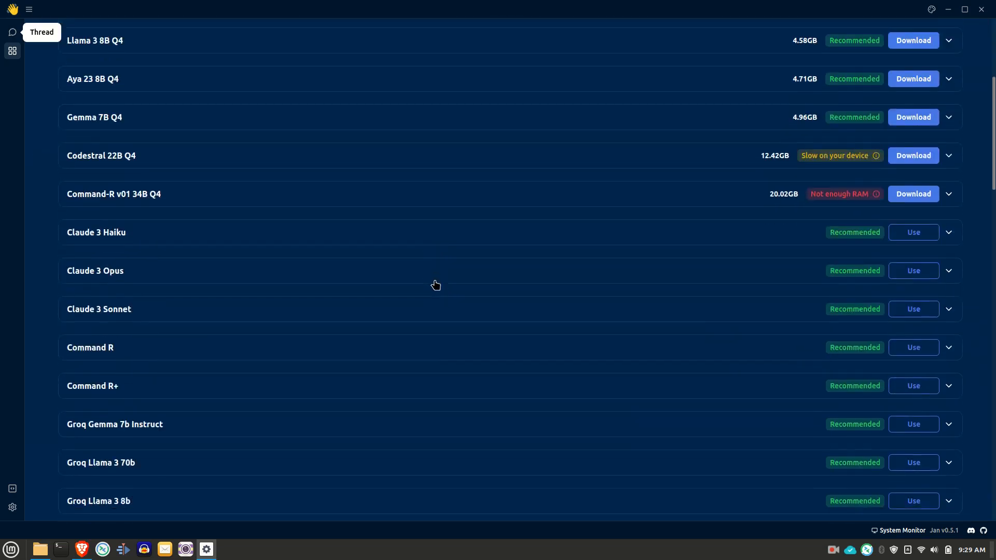
pyautogui.scroll(-3)
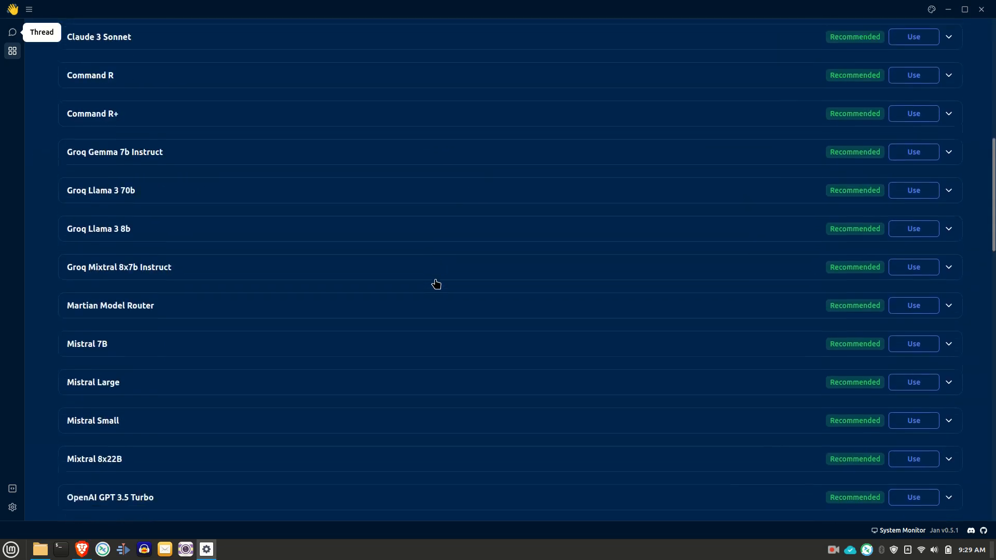
pyautogui.scroll(-3)
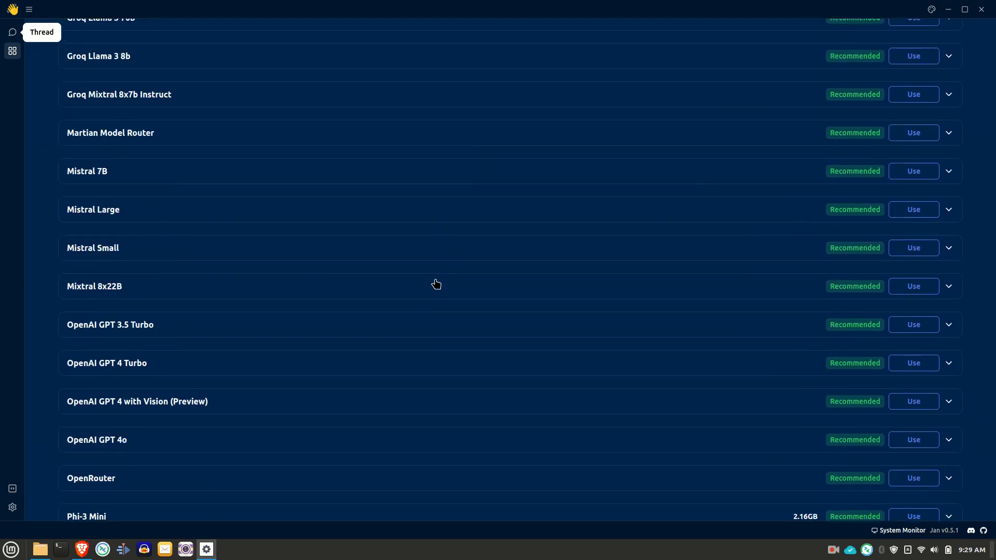
pyautogui.scroll(-3)
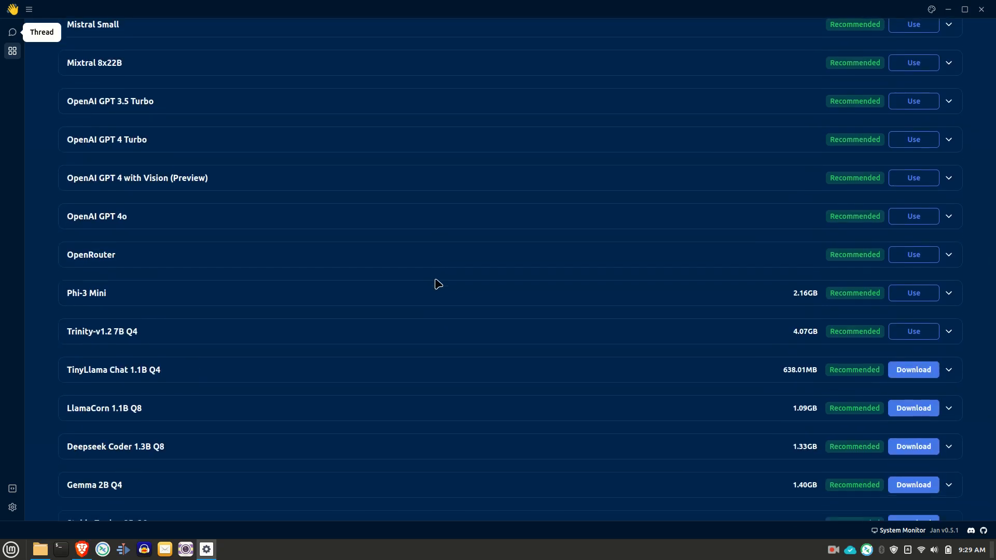
pyautogui.scroll(-3)
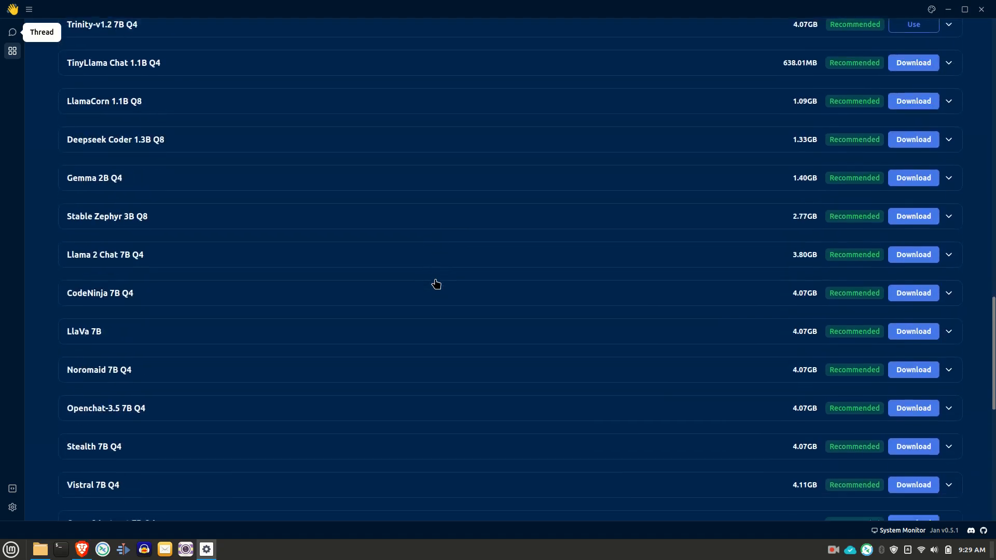
pyautogui.scroll(-3)
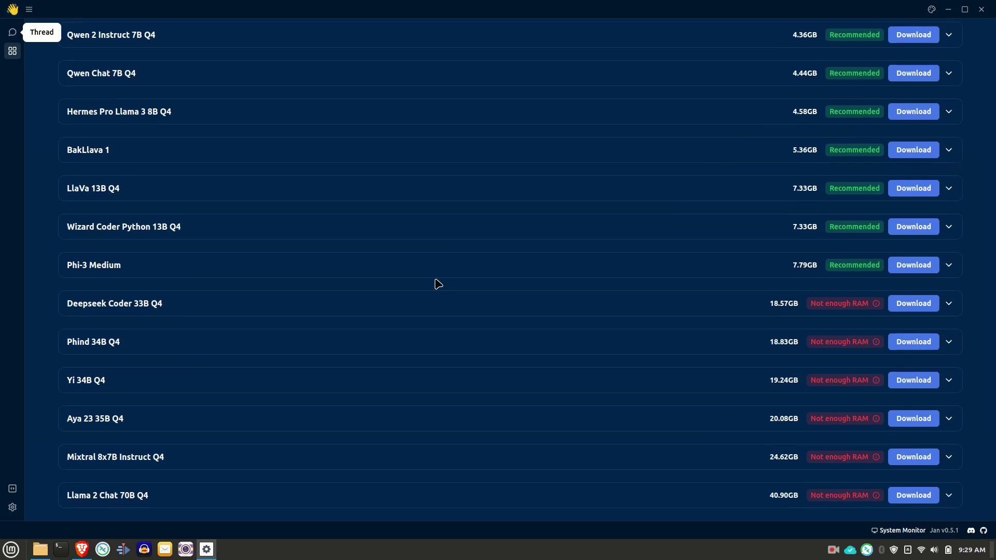
pyautogui.moveTo(841, 306)
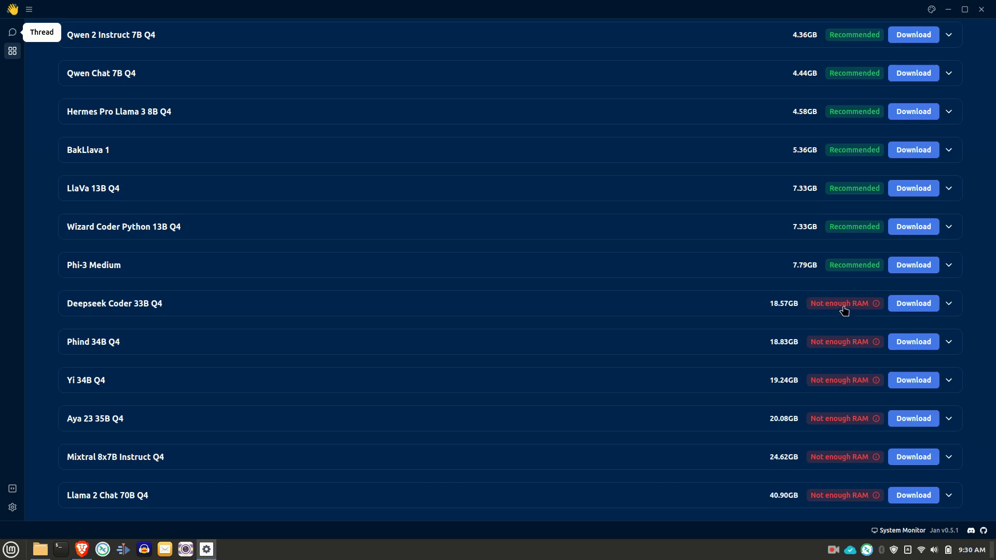
pyautogui.moveTo(684, 269)
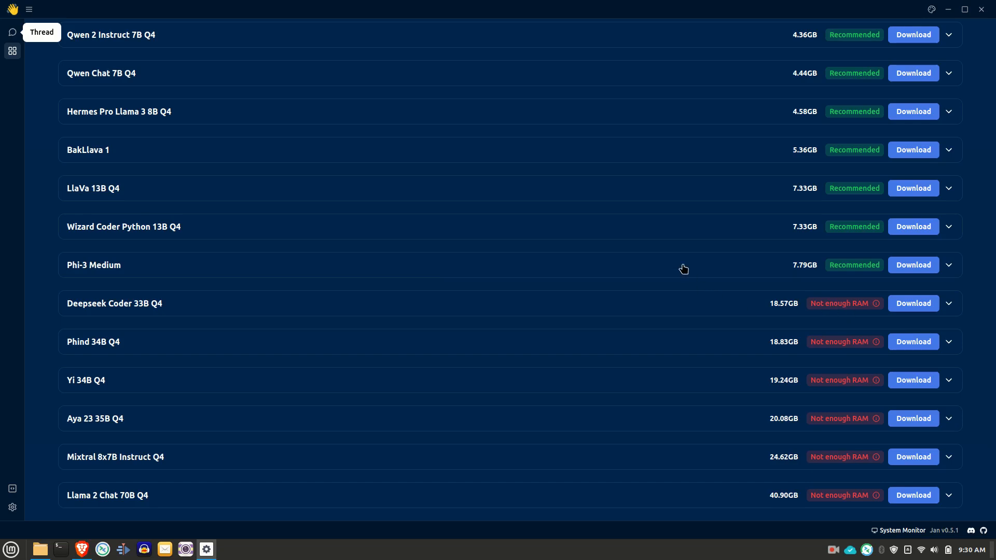
pyautogui.scroll(-3)
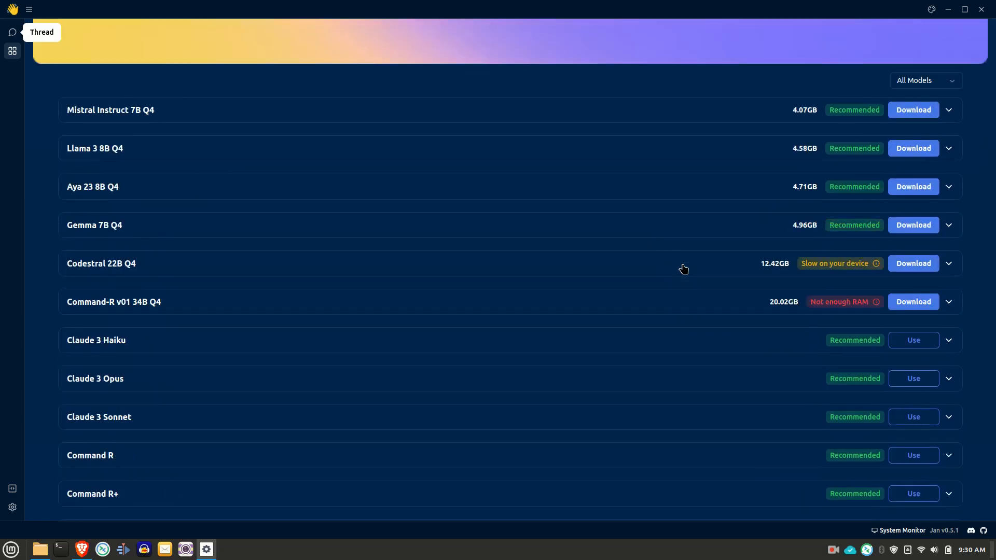
pyautogui.moveTo(125, 326)
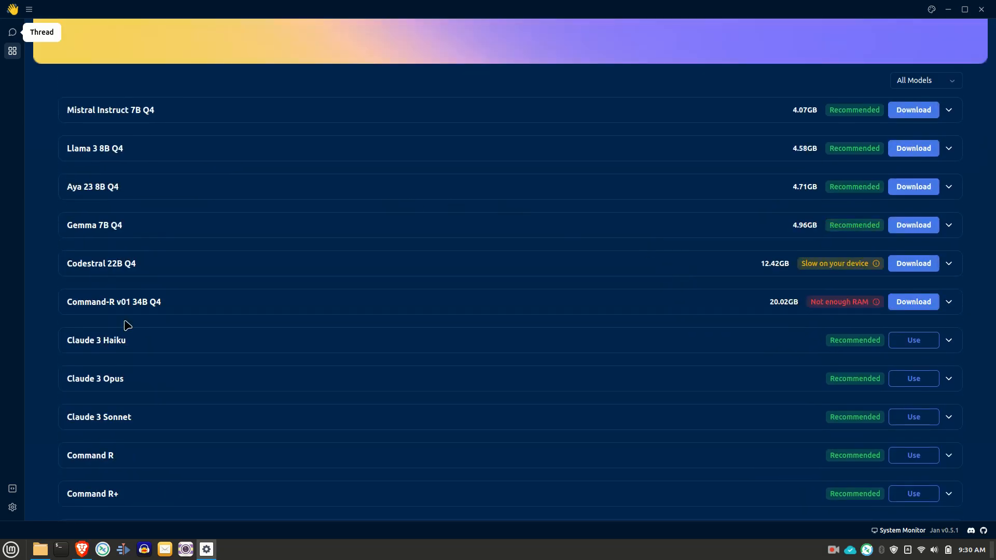
pyautogui.moveTo(210, 285)
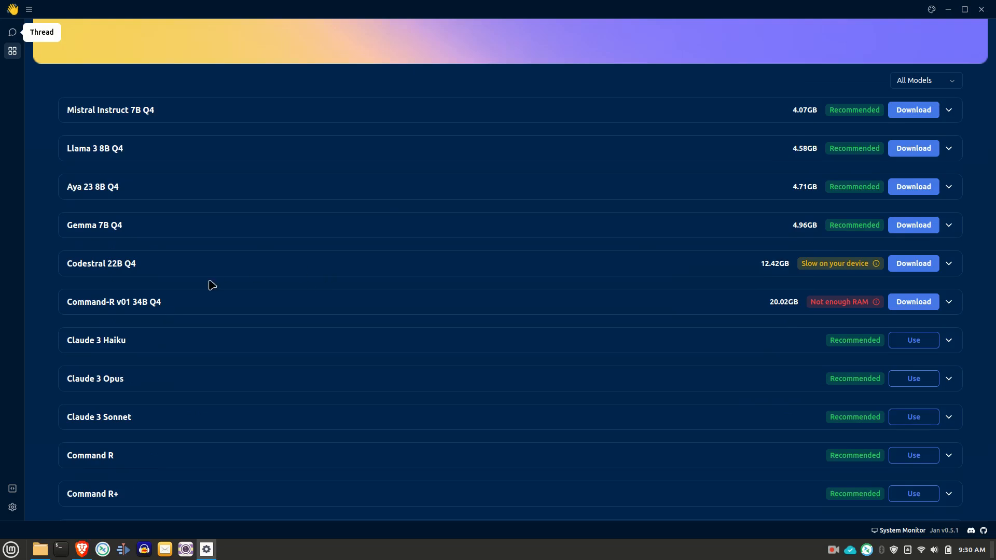
pyautogui.moveTo(187, 267)
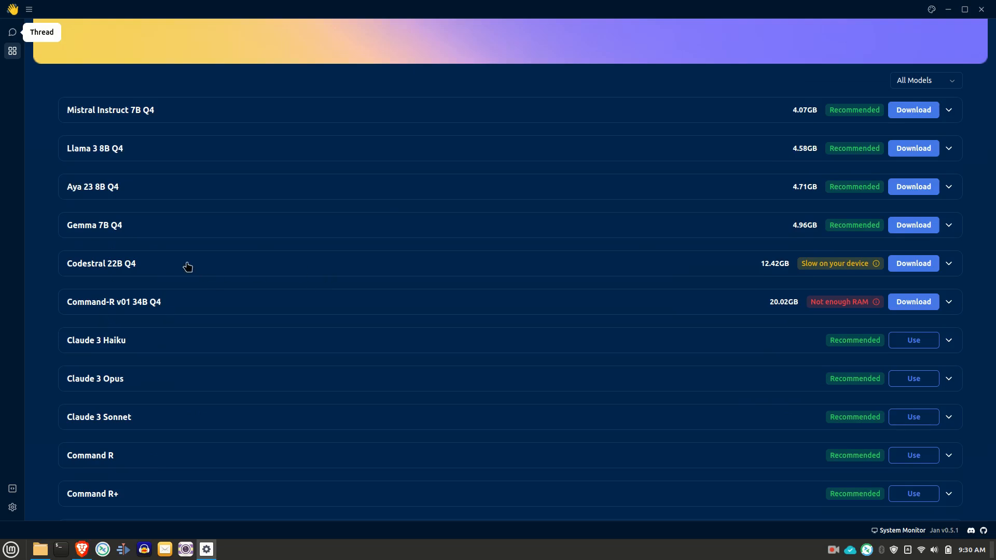
pyautogui.moveTo(699, 144)
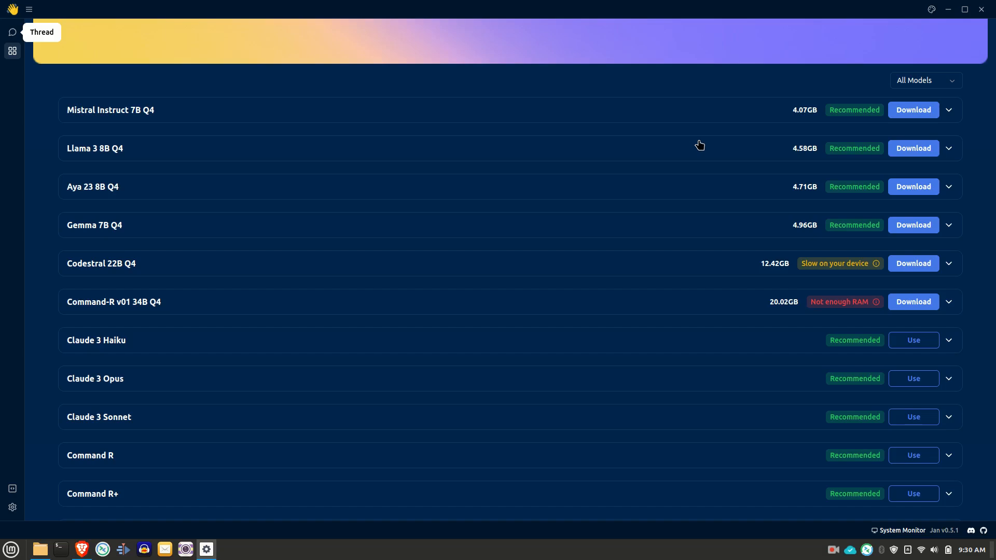
pyautogui.moveTo(772, 188)
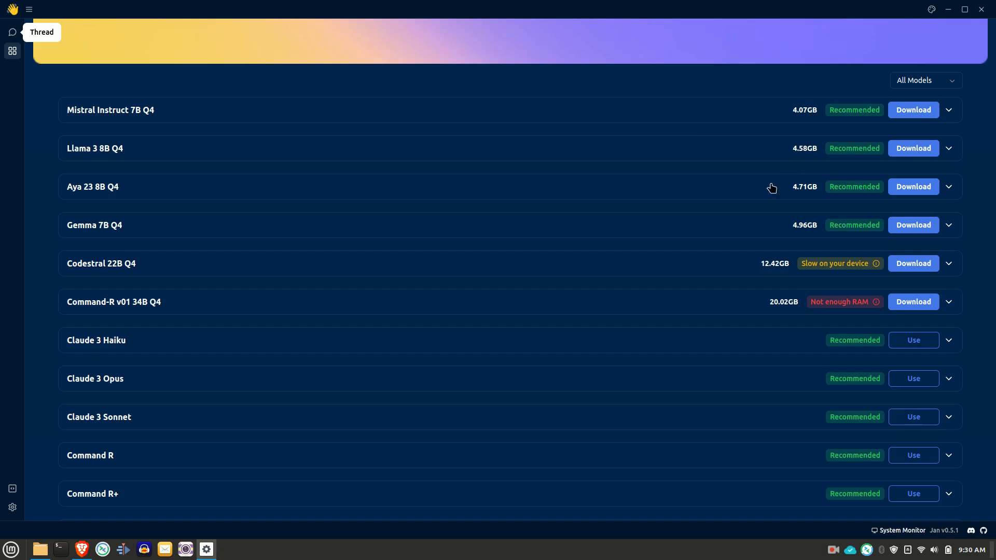
pyautogui.scroll(-3)
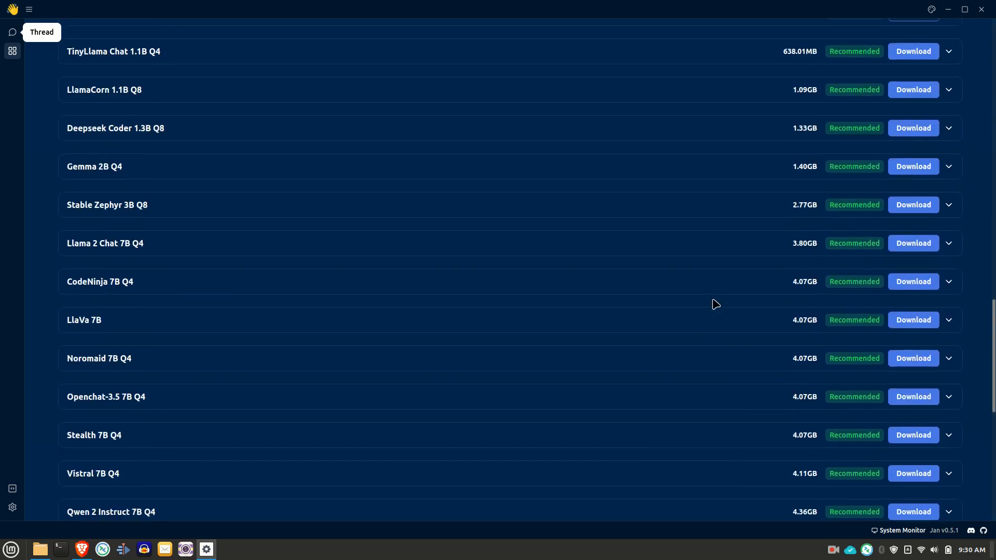
pyautogui.scroll(3)
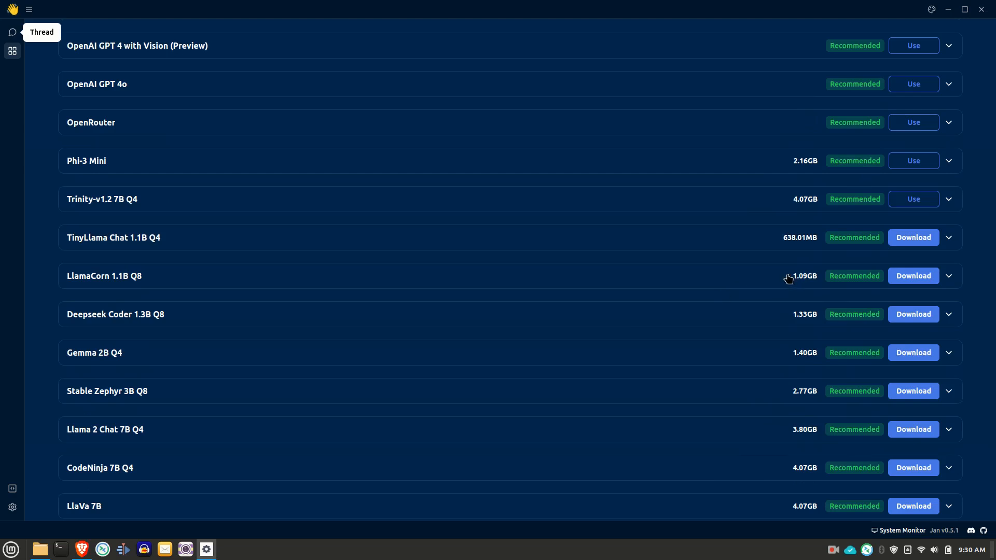
pyautogui.moveTo(405, 245)
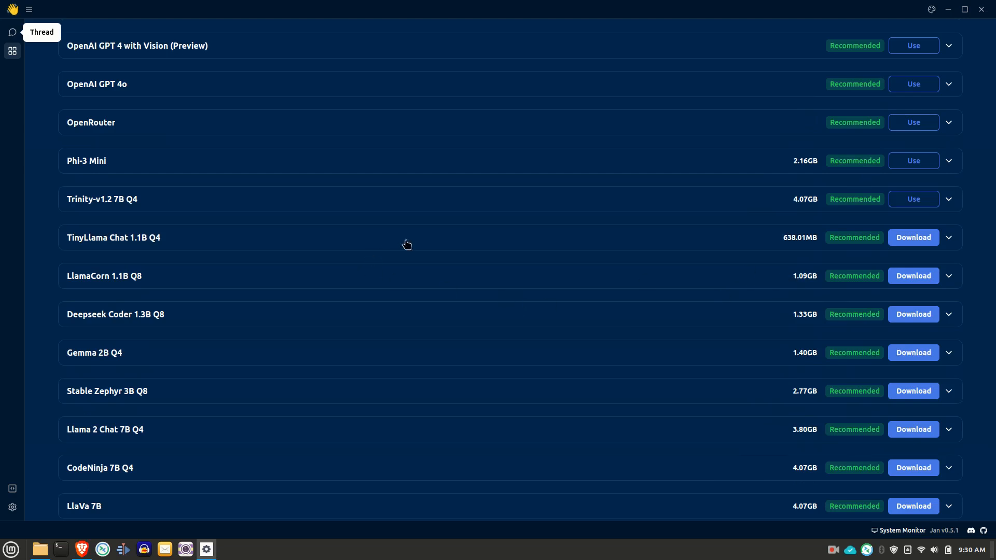
pyautogui.moveTo(276, 311)
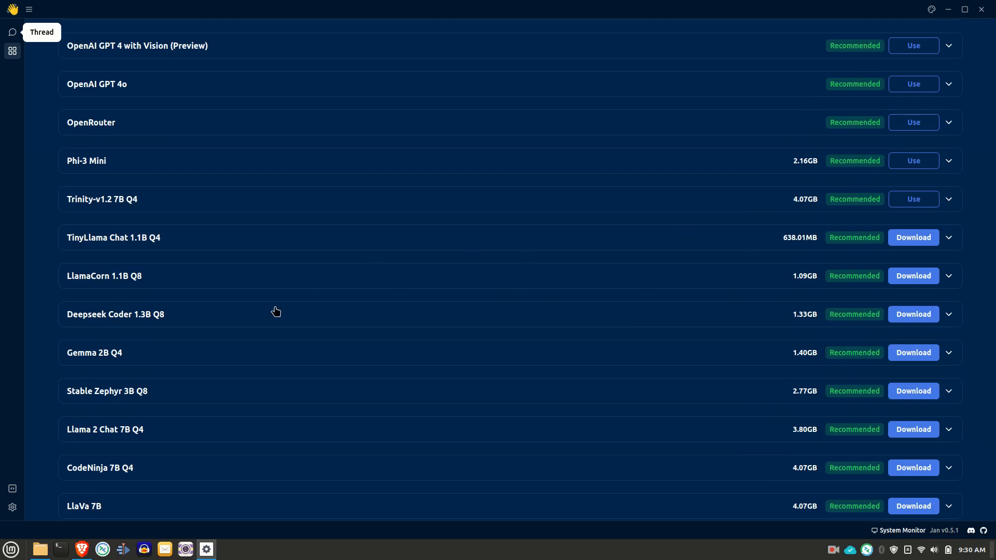
pyautogui.moveTo(13, 489)
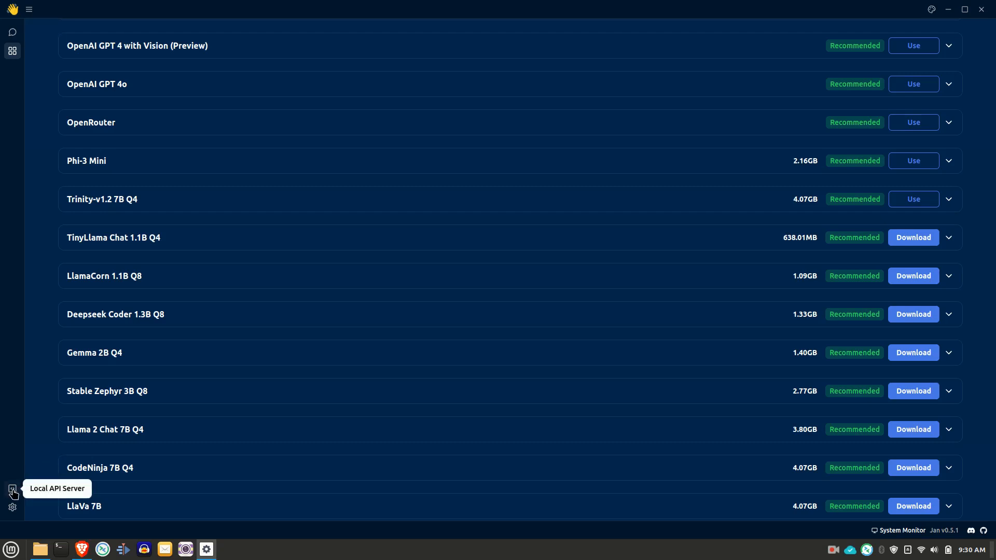
# - Show the Local API Server page at 127.0.0.1 port 1337 with empty logs
pyautogui.click(12, 490)
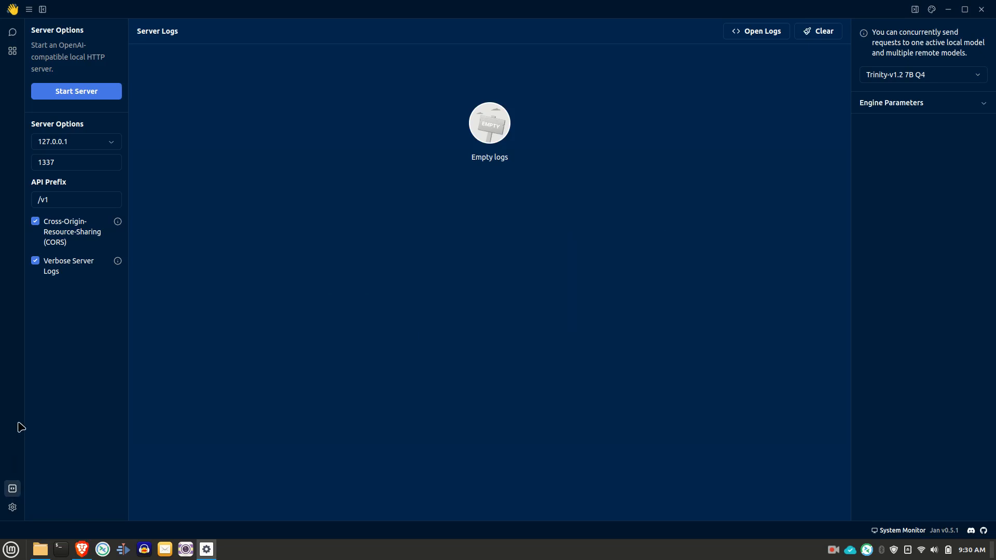
pyautogui.moveTo(12, 508)
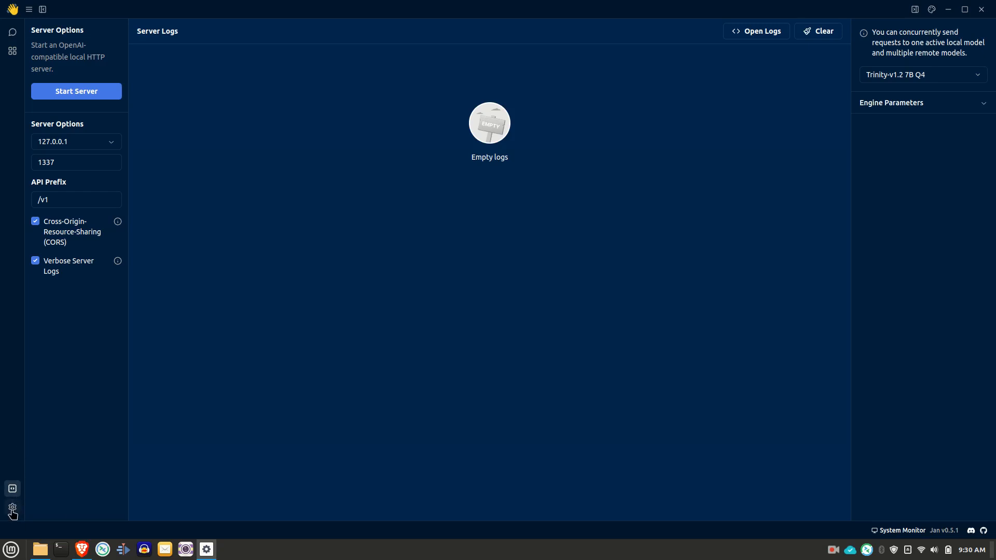
# - Show My Models in settings, listing Phi-3 Mini and Trinity-v1.2 7B Q4 as inactive
pyautogui.click(13, 507)
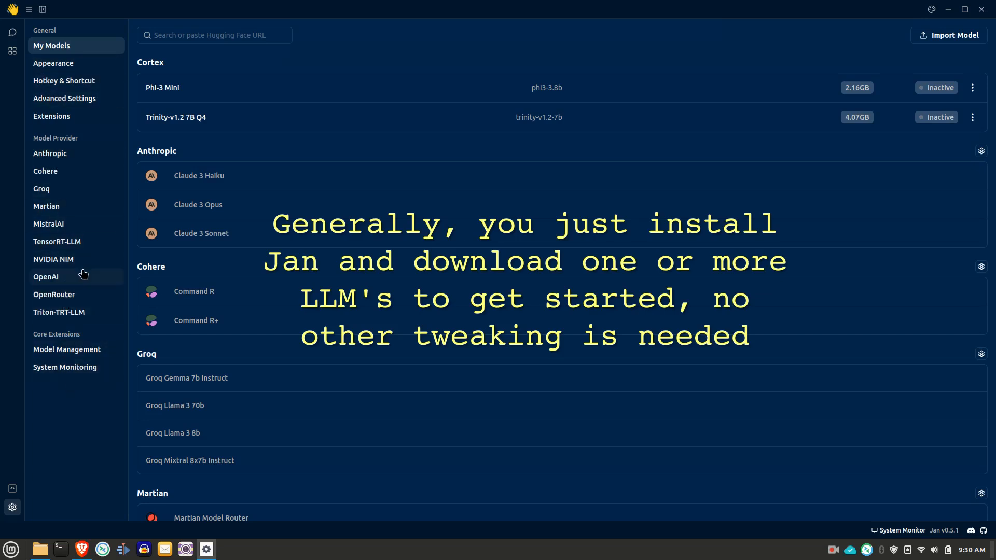
pyautogui.moveTo(83, 194)
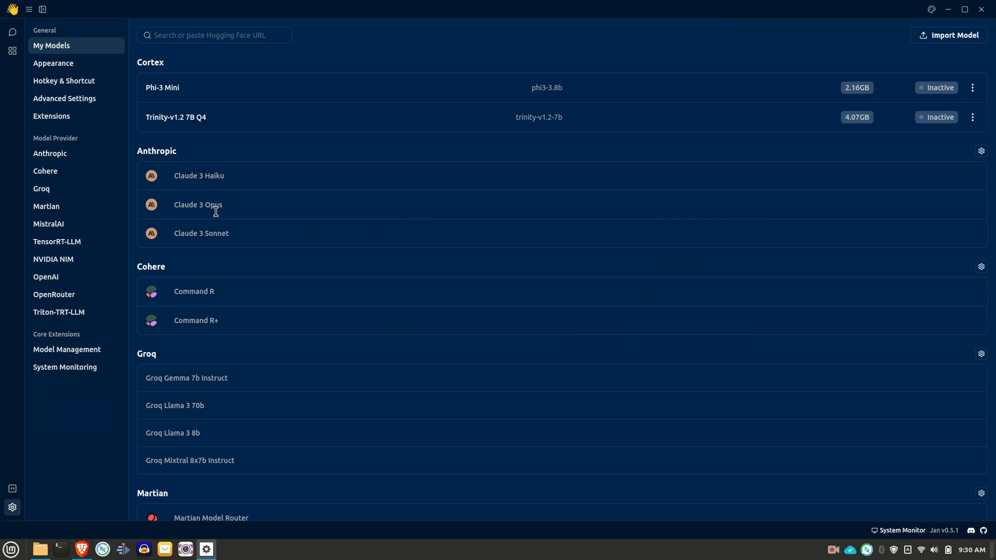
pyautogui.moveTo(267, 397)
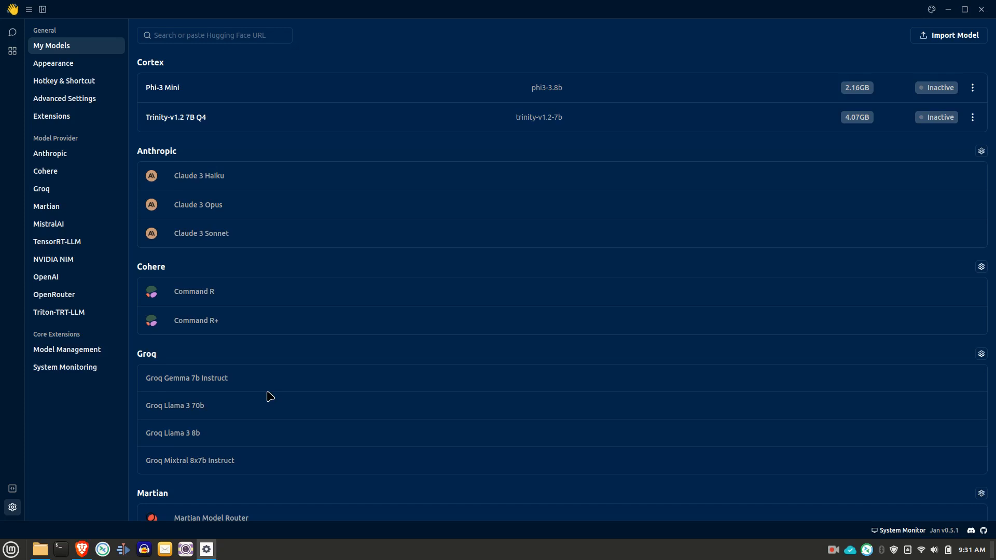
pyautogui.moveTo(334, 210)
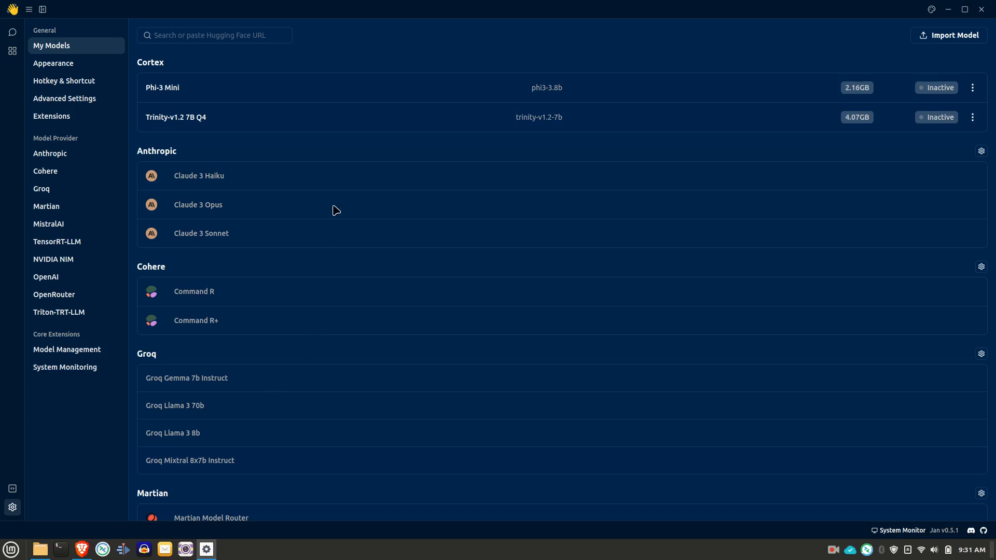
pyautogui.moveTo(331, 216)
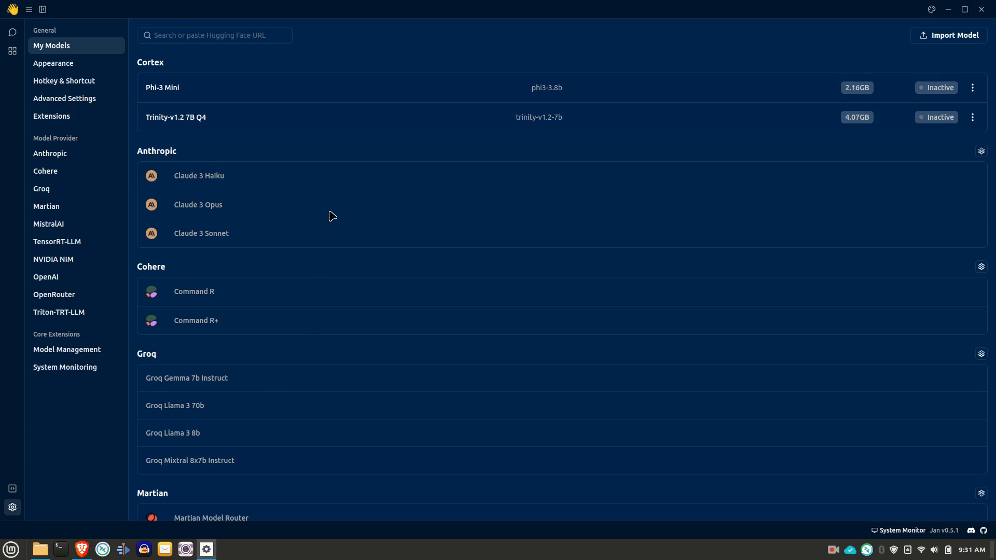
pyautogui.moveTo(332, 209)
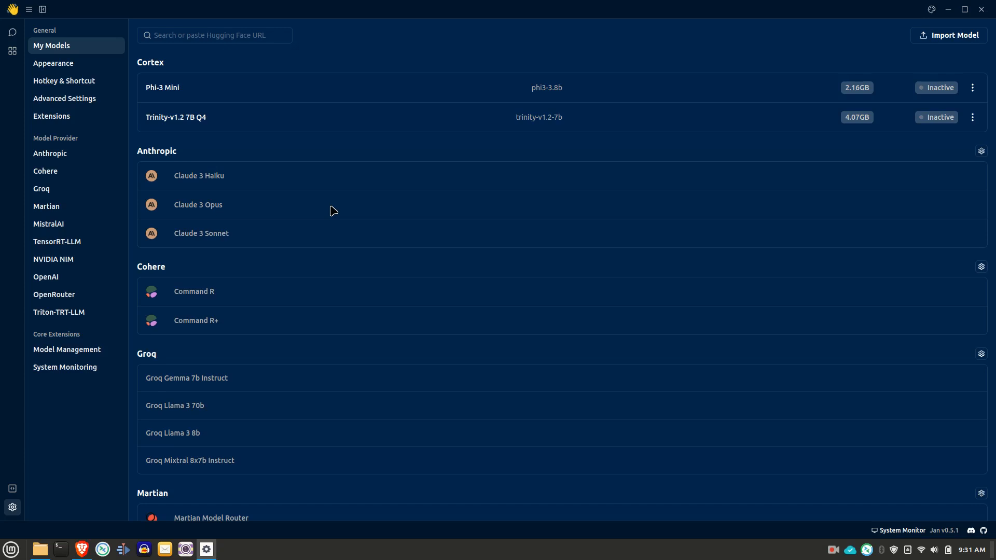
pyautogui.moveTo(145, 170)
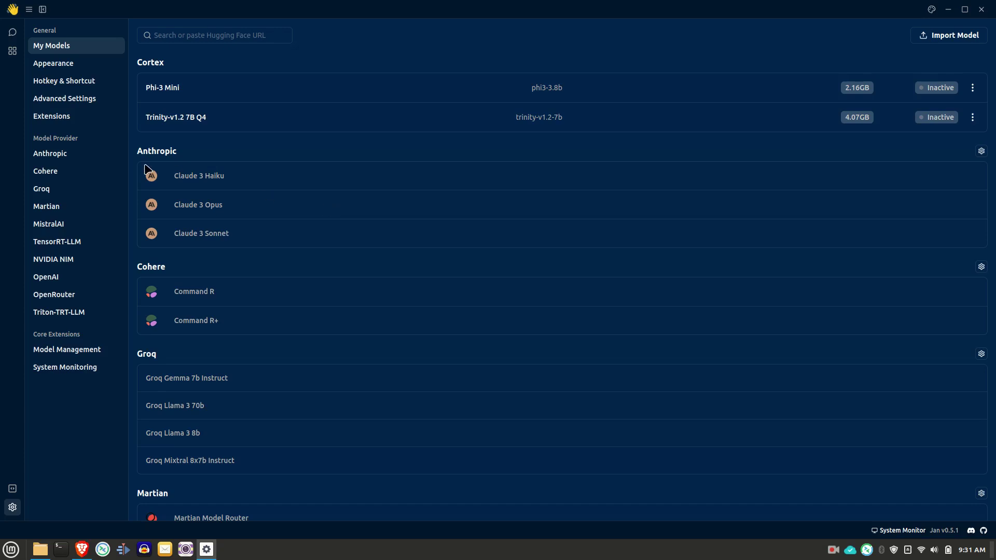
pyautogui.moveTo(13, 33)
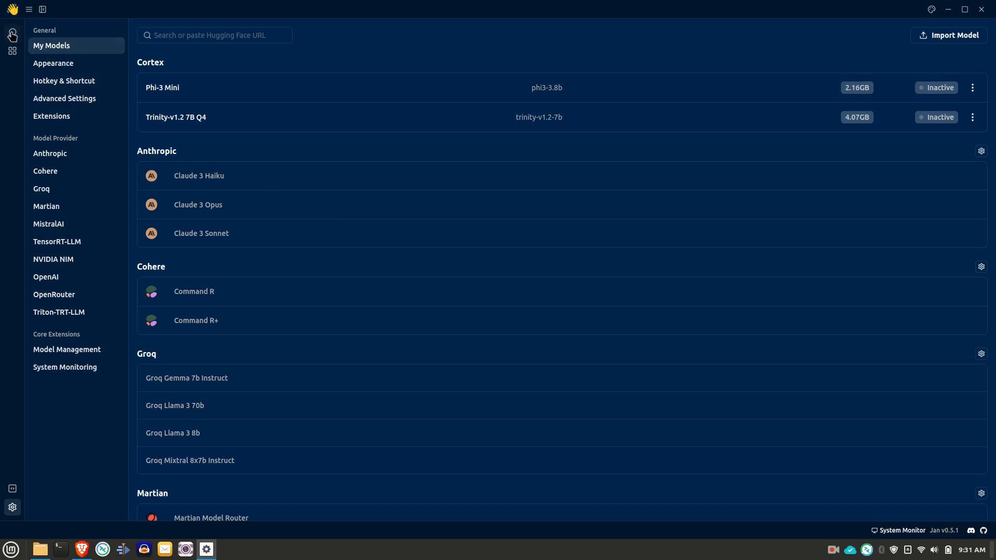
# - Ask Trinity 'tell me about yourself' in the new chat thread
pyautogui.click(13, 32)
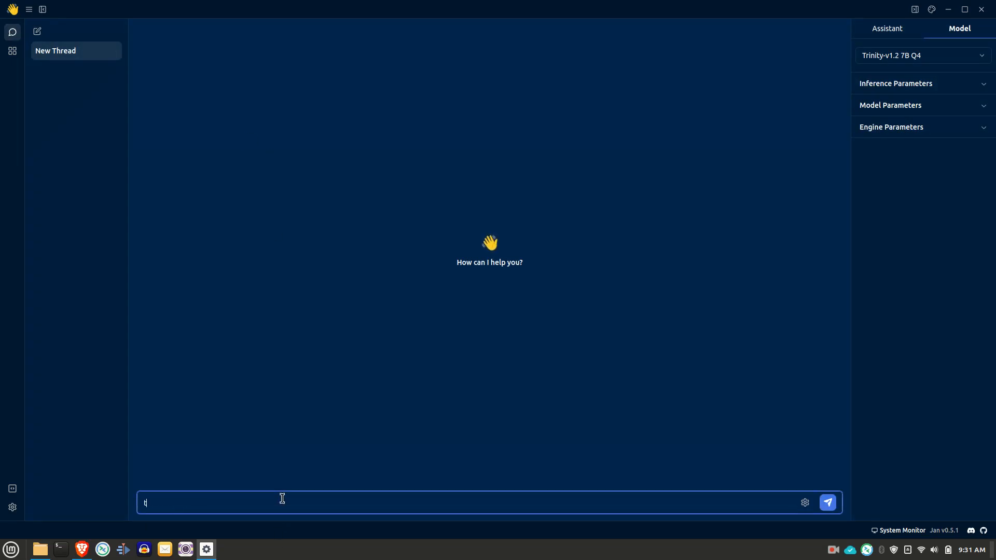
pyautogui.write('ell me a')
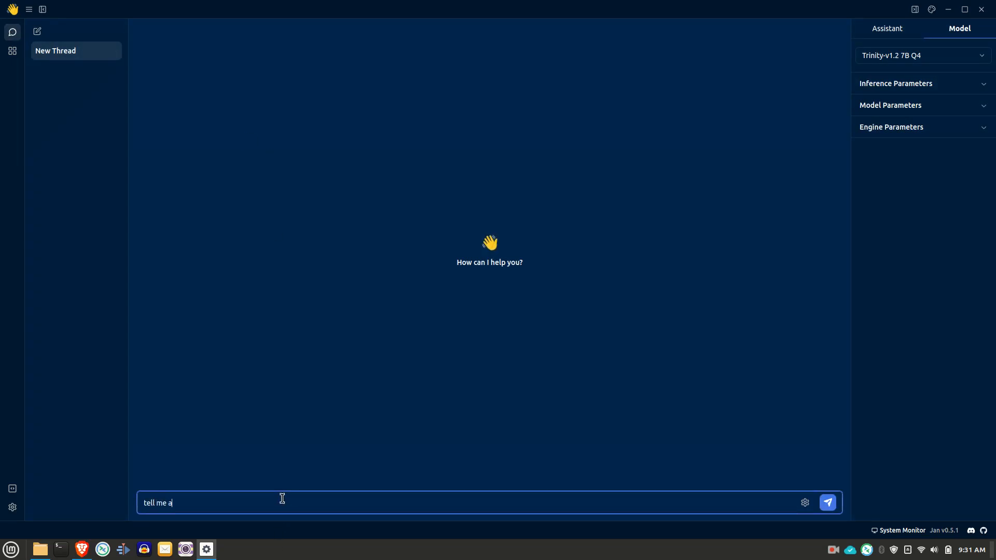
pyautogui.write('bout')
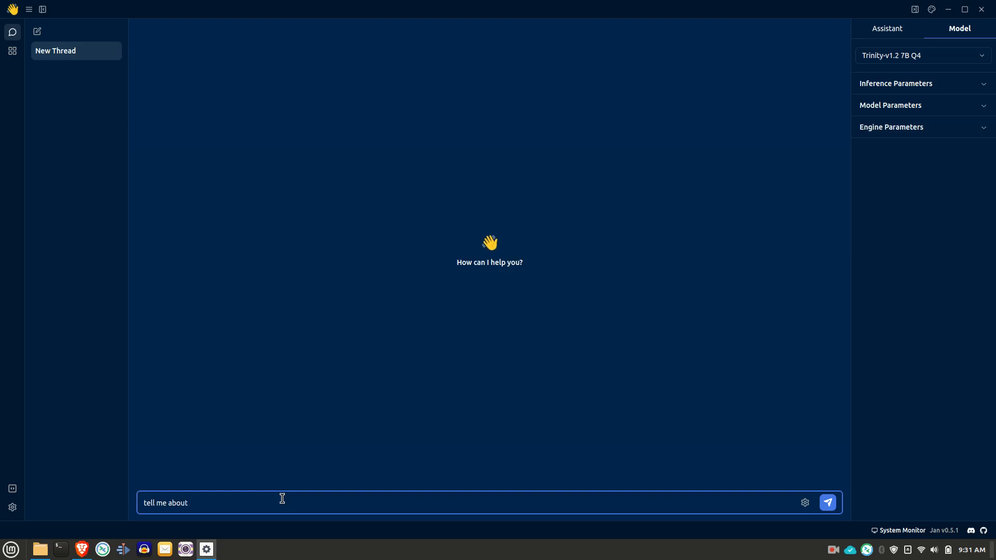
pyautogui.write('y')
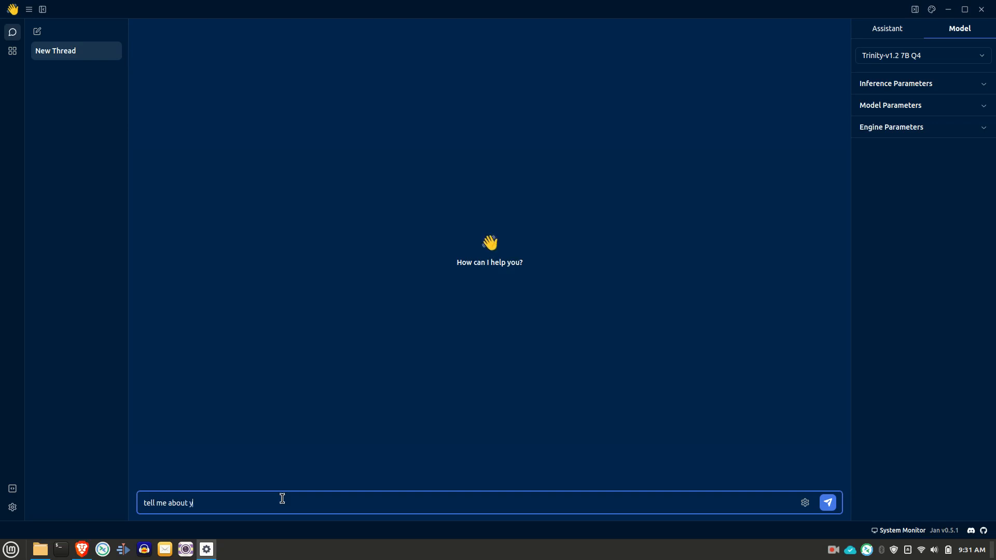
pyautogui.write('ourself')
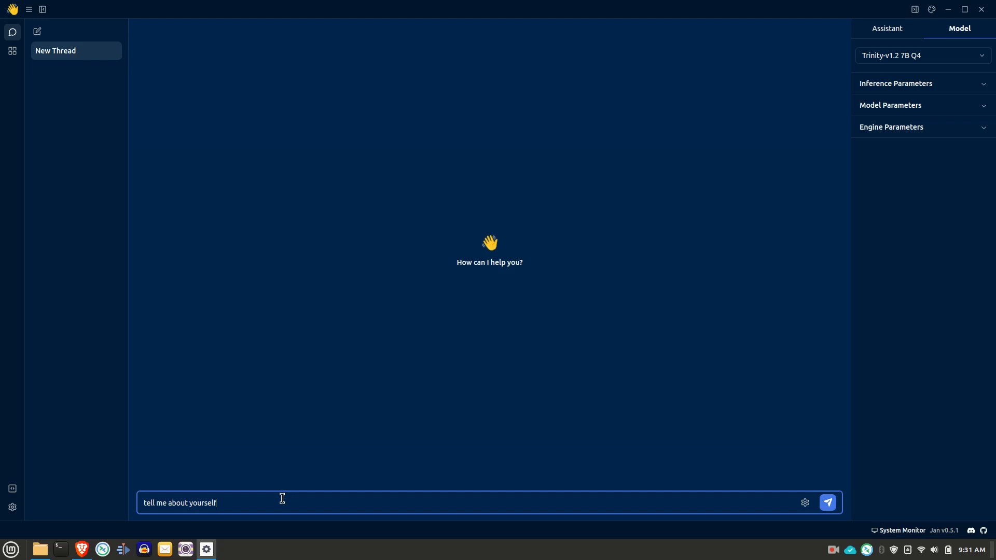
pyautogui.click(828, 502)
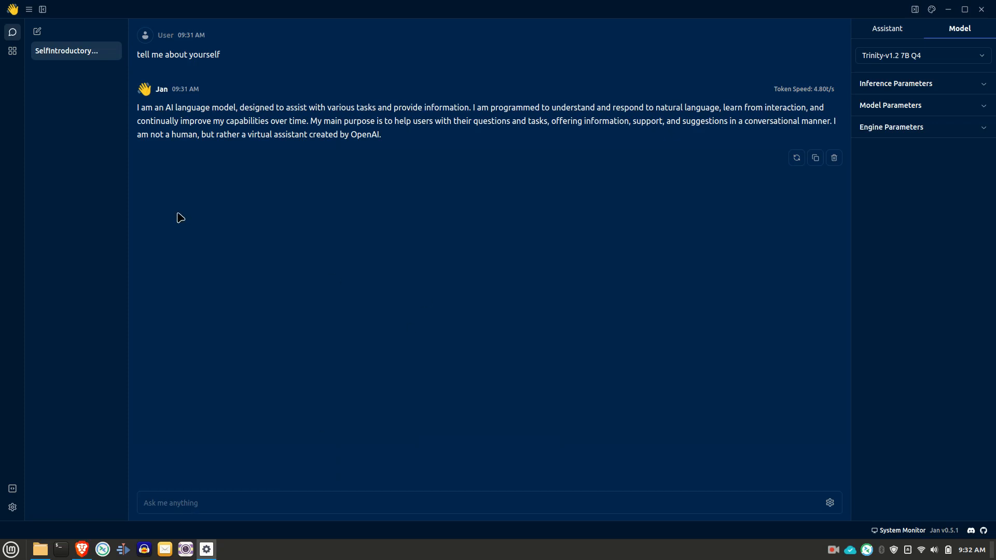
pyautogui.moveTo(35, 54)
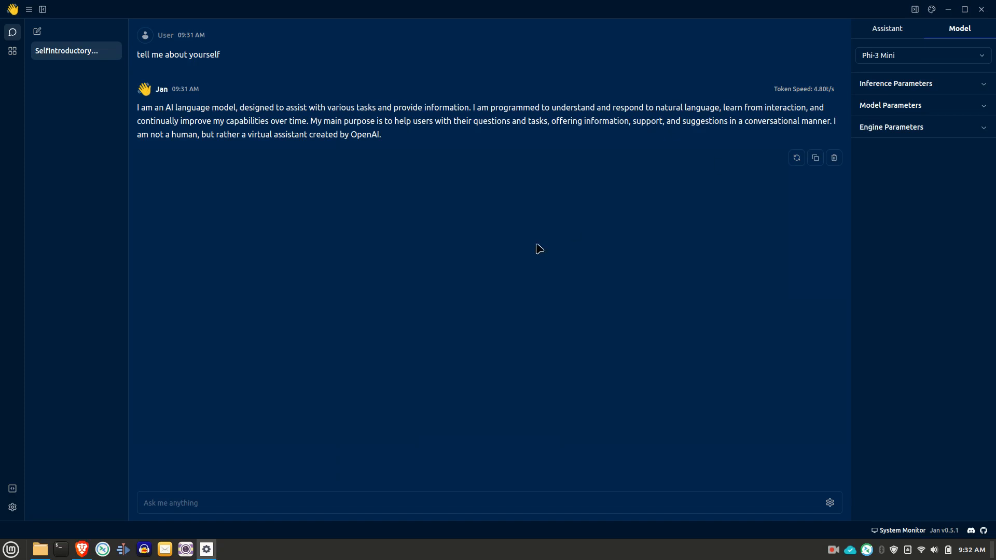
# - Focus the empty message box after switching the thread's model to Phi-3 Mini
pyautogui.click(229, 503)
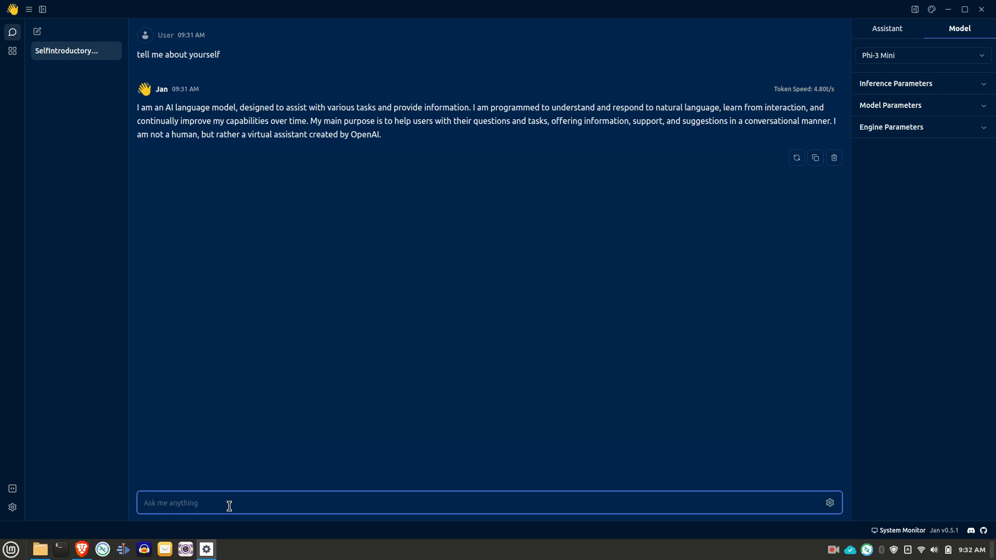
# - Send 'how tall is the empire state building' to Phi-3 Mini in the same thread
pyautogui.write('h')
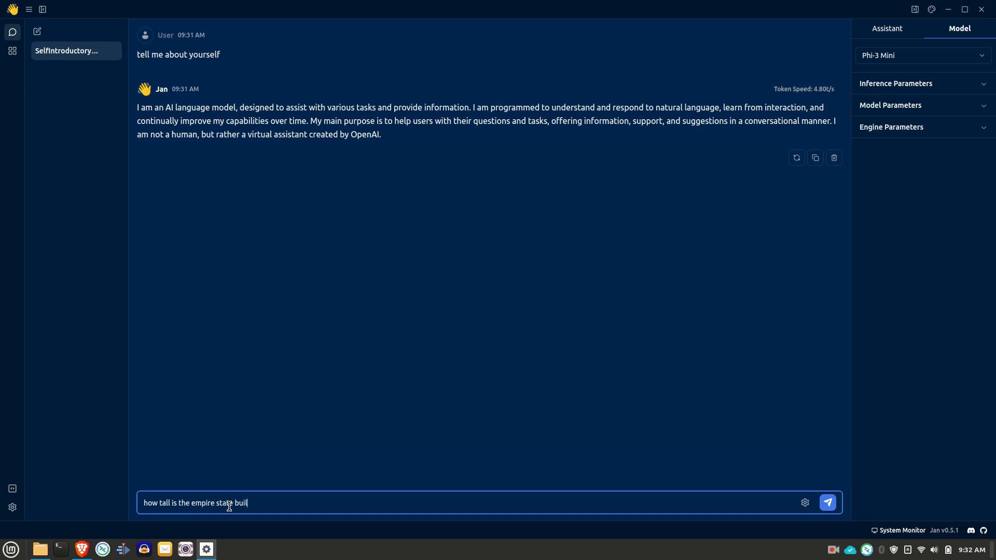
pyautogui.click(828, 502)
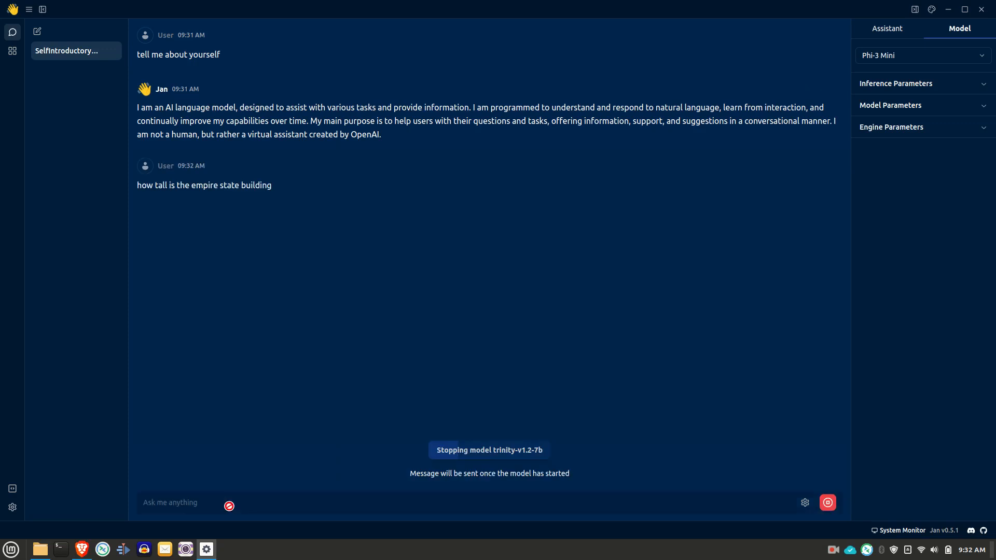